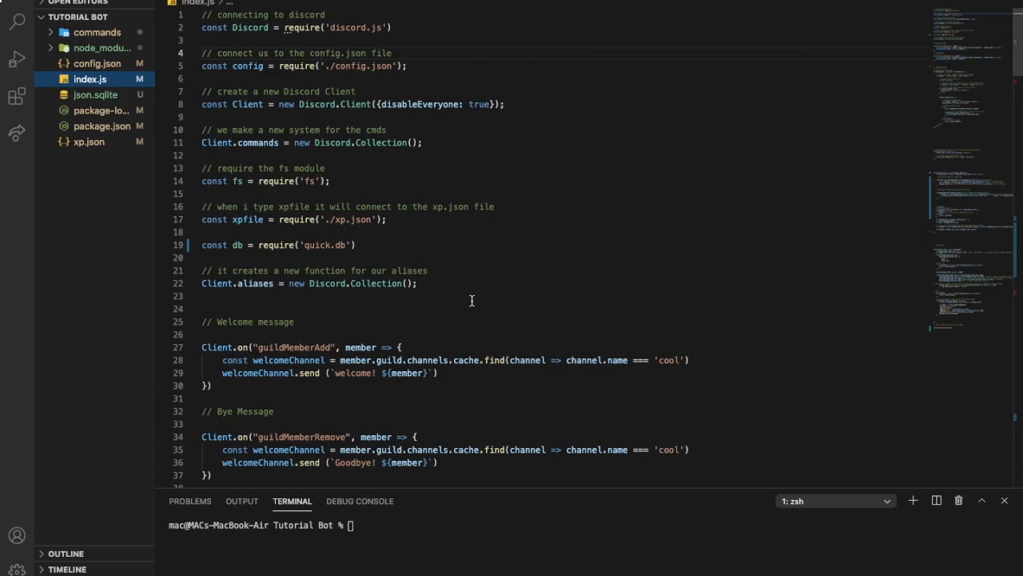
Create a new file named pages.js inside the commands' normal folder.
{"action": "left_click", "coordinate": [96, 32]}
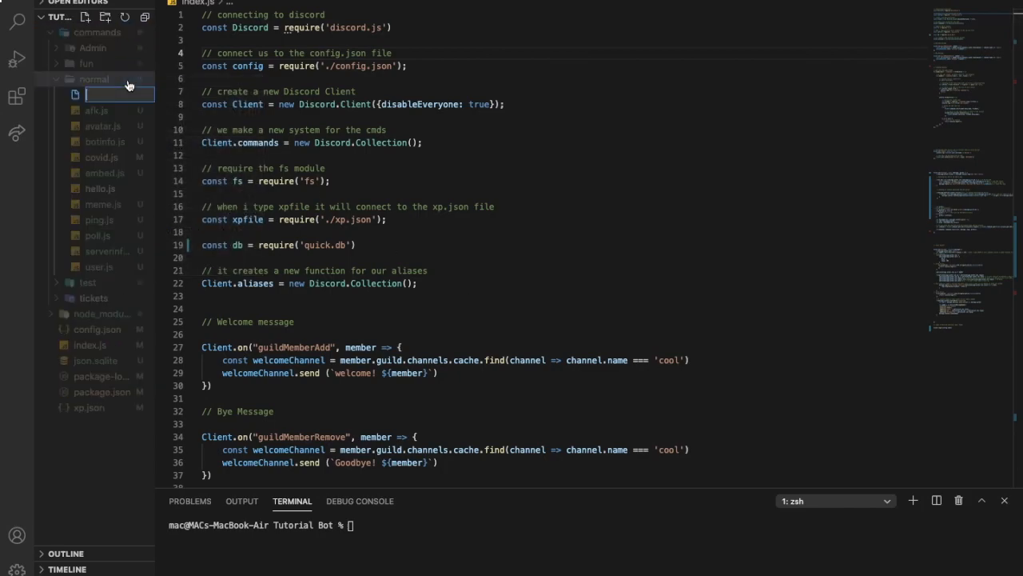
{"action": "type", "text": "pages.js"}
{"action": "type", "text": "const d"}
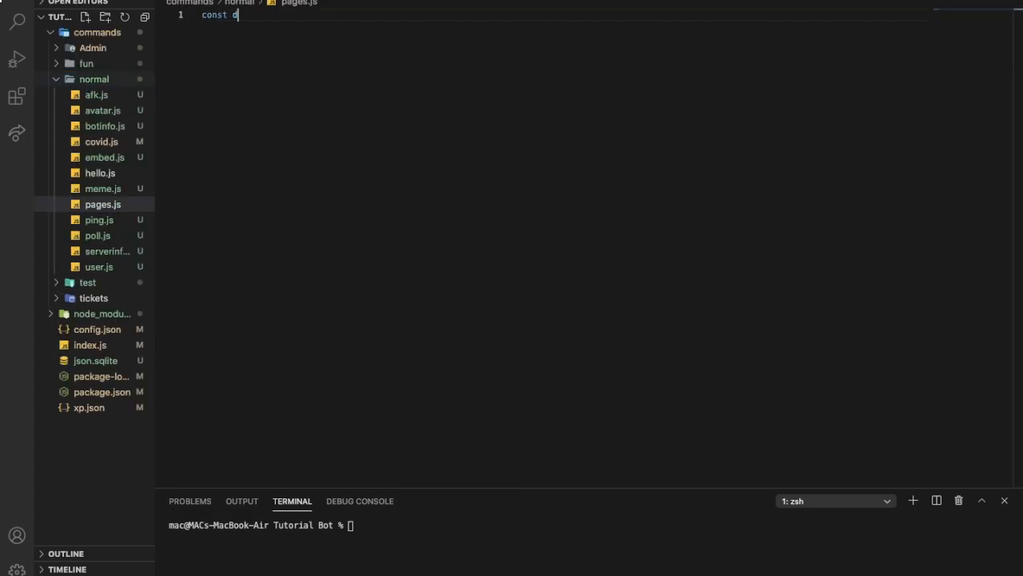
Write line 1 as const discord = require('discord.js').
{"action": "type", "text": "iscord = requ"}
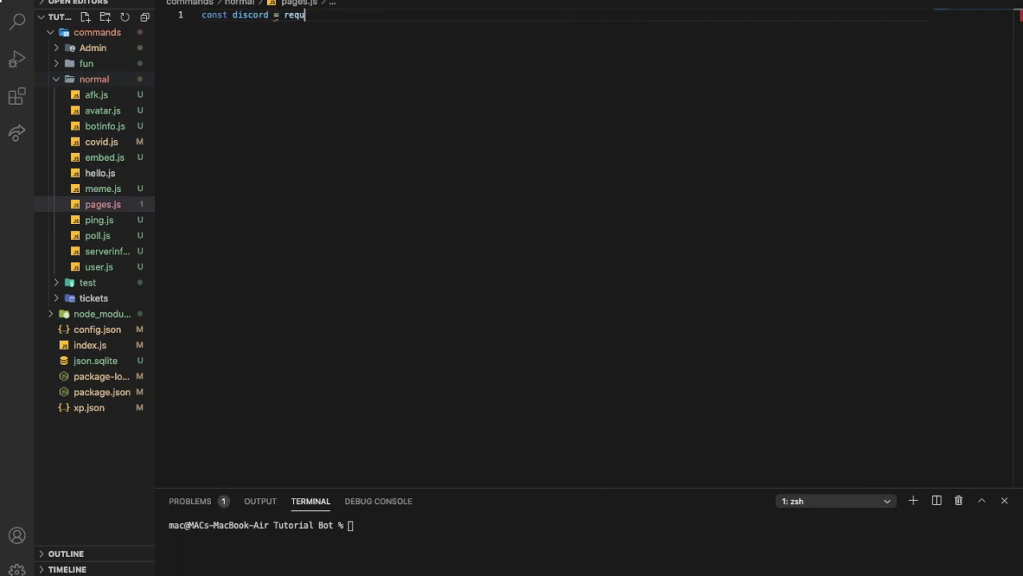
{"action": "type", "text": "ire()"}
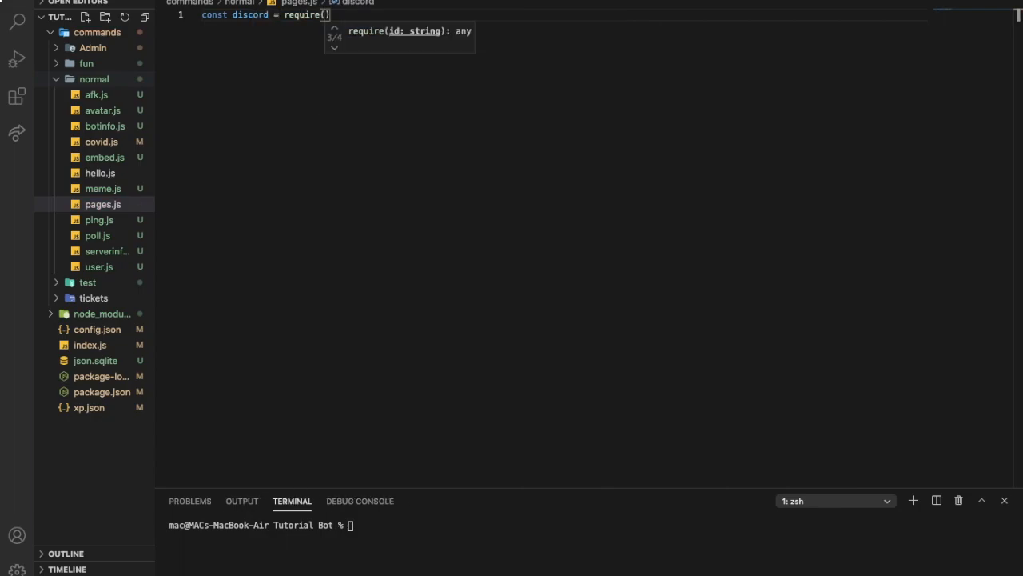
{"action": "type", "text": "'discord.js'"}
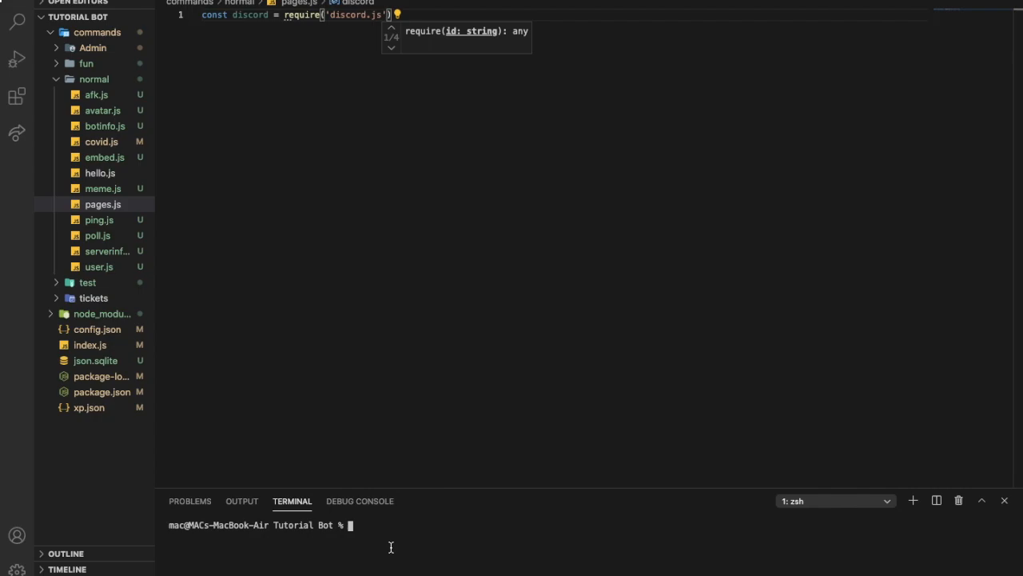
Run npm i discord.js-pagination in the integrated terminal and begin line 2.
{"action": "type", "text": "npm u"}
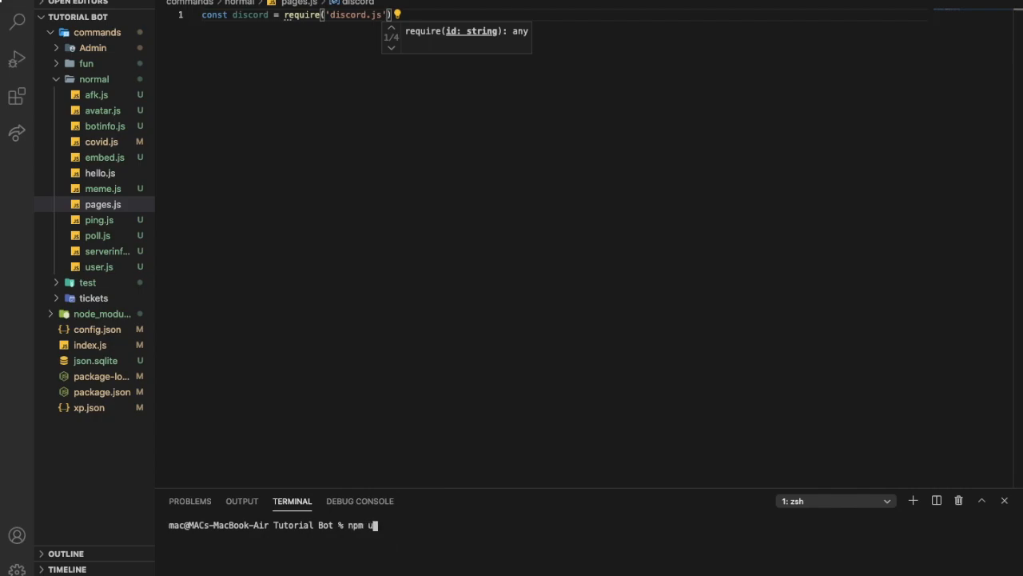
{"action": "type", "text": "i"}
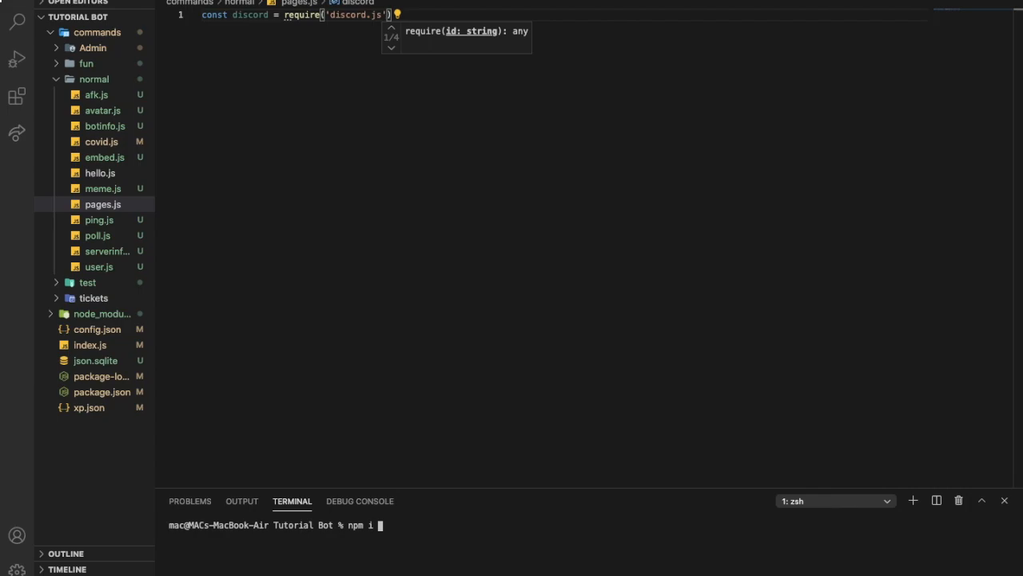
{"action": "type", "text": "discord.js-pagination"}
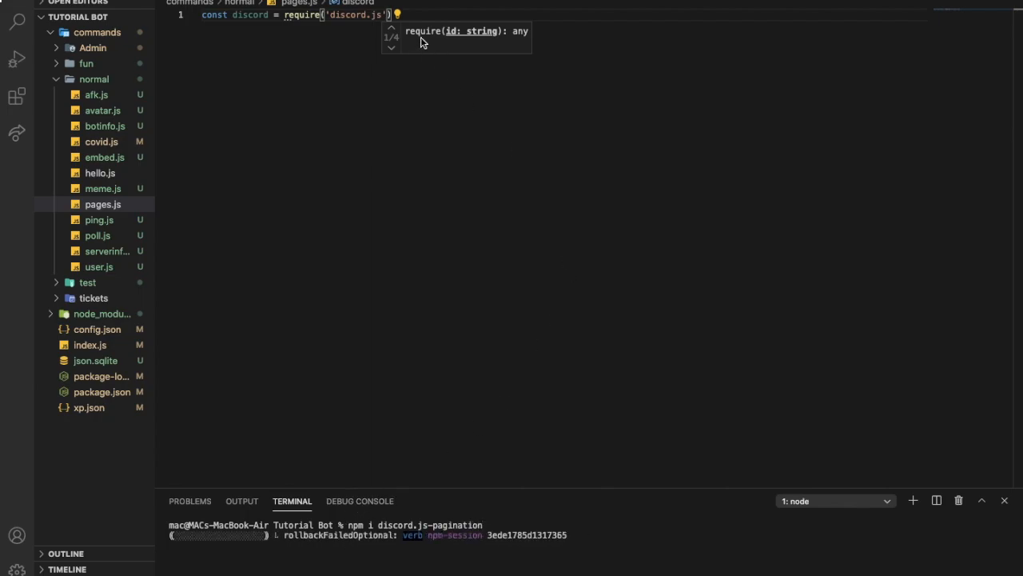
{"action": "type", "text": "con"}
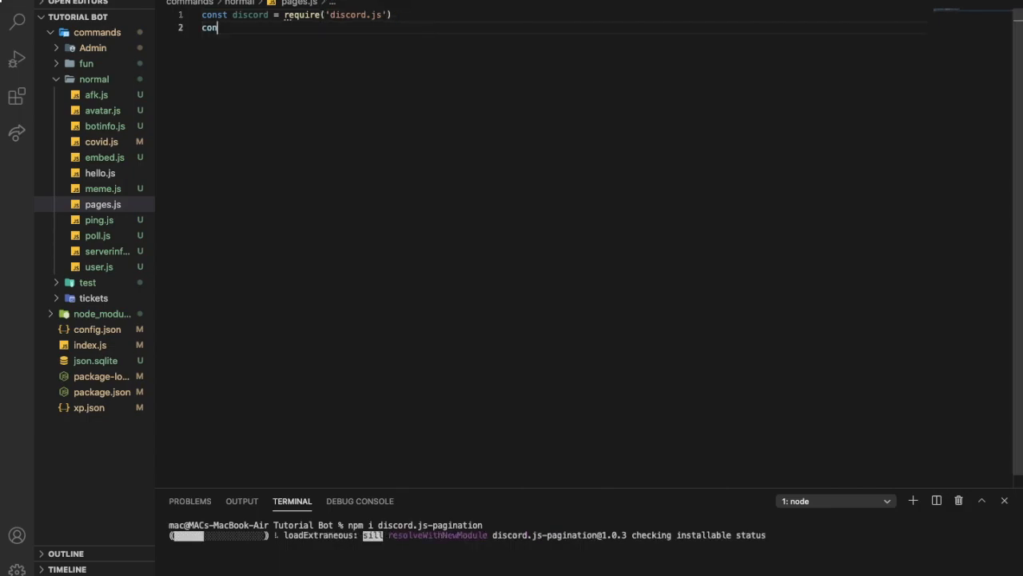
Write line 2 as const pagination = require('discord.js-pagination').
{"action": "type", "text": "pagination"}
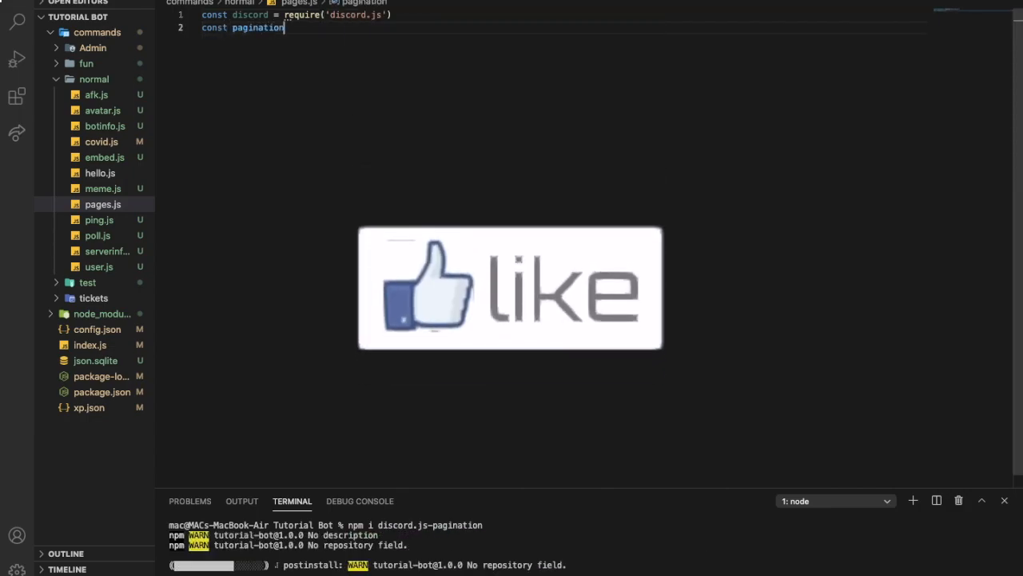
{"action": "type", "text": "= require"}
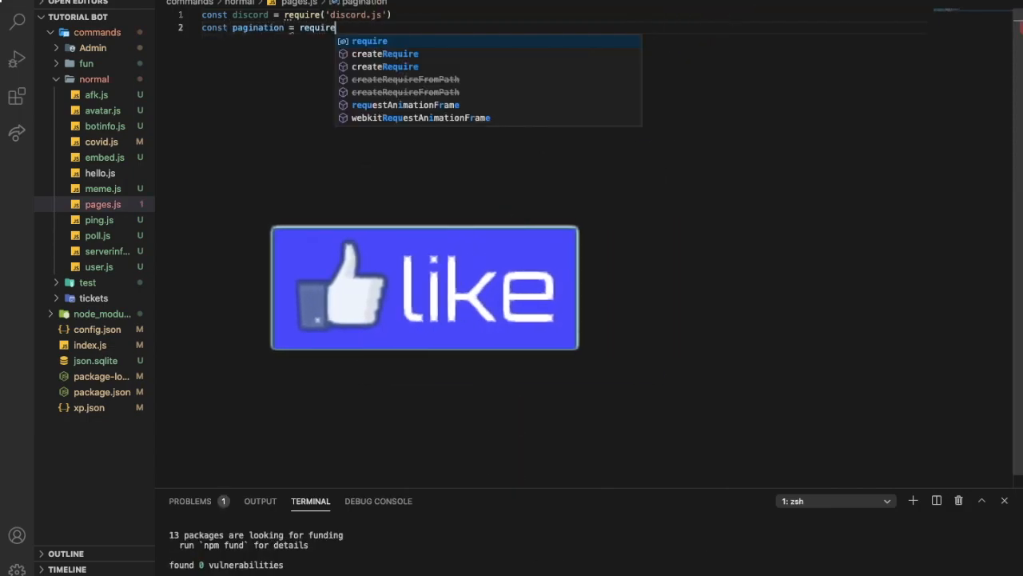
{"action": "type", "text": "('discord"}
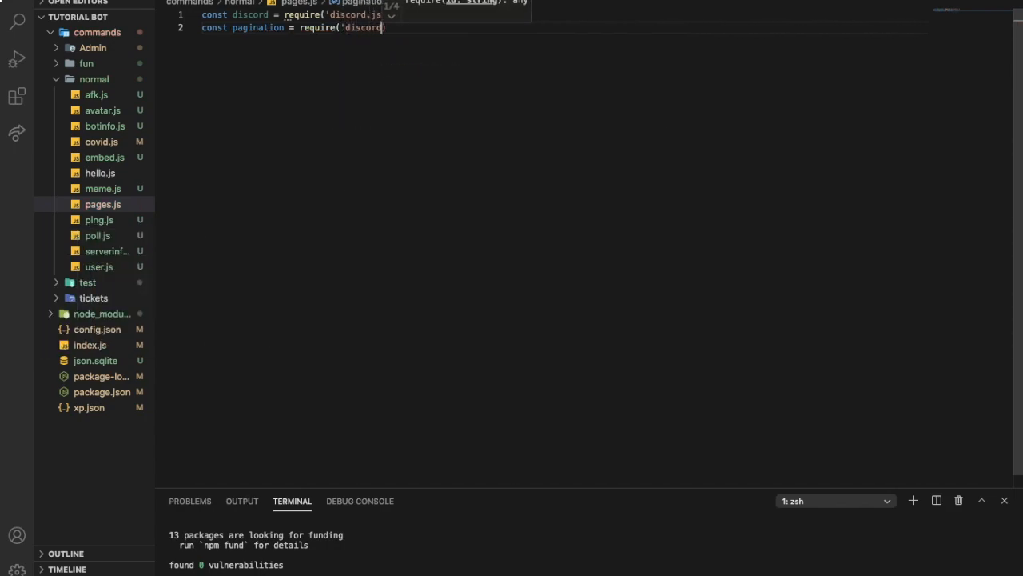
{"action": "type", "text": "'"}
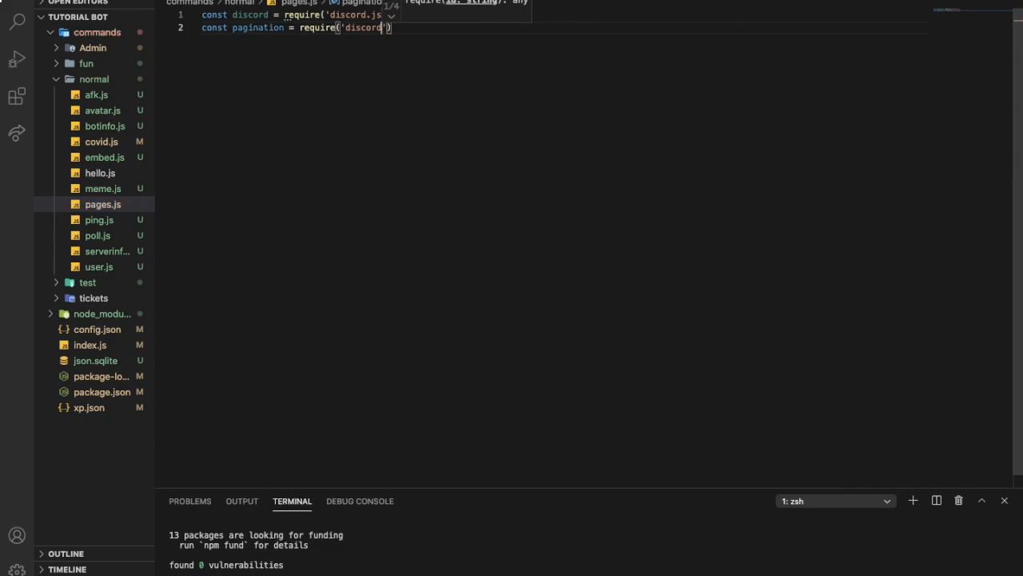
{"action": "type", "text": "-pagination"}
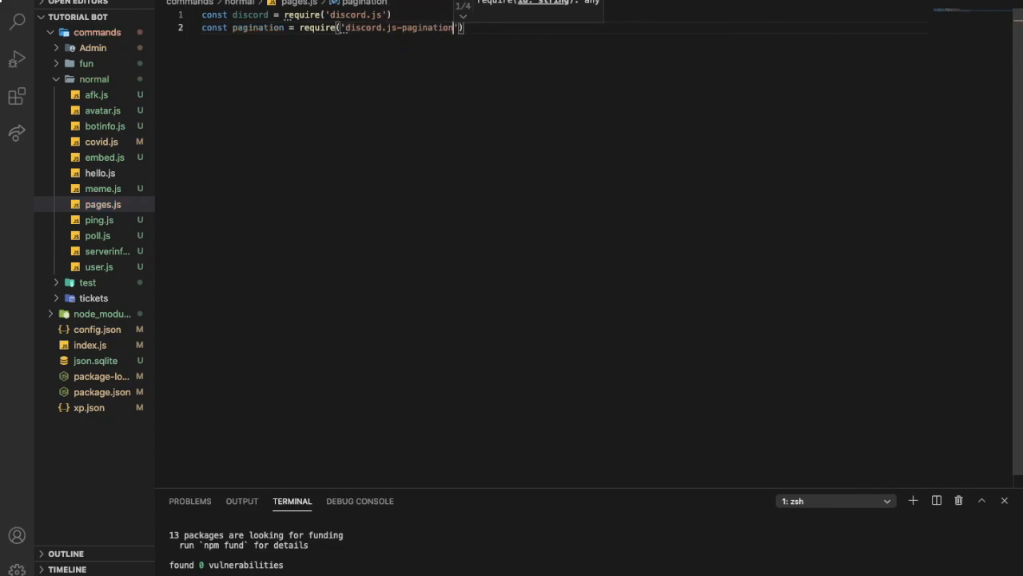
{"action": "type", "text": "mod"}
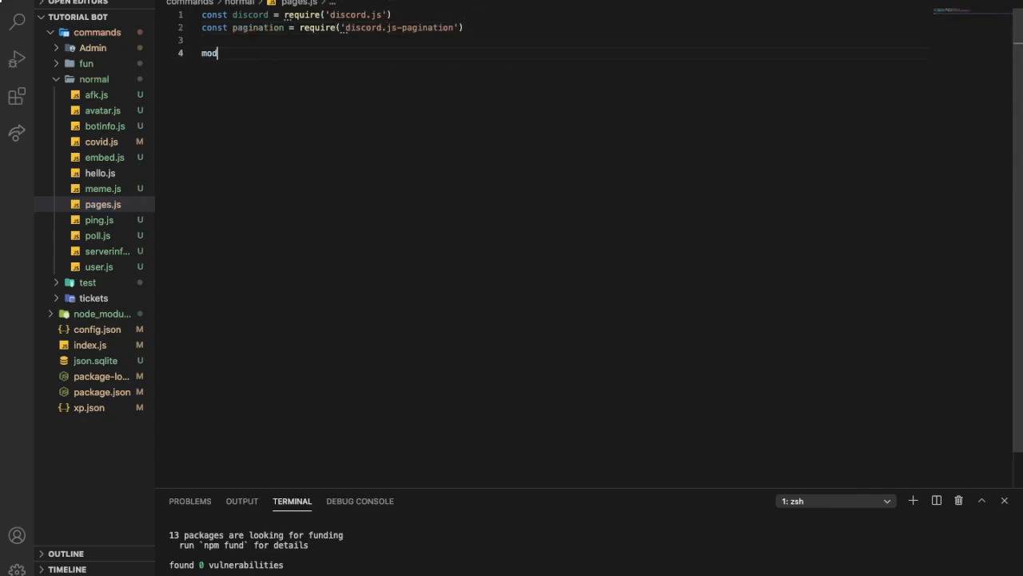
Define module.exports.run = async (Client, message, prefix, args) => { } with an empty body.
{"action": "type", "text": "ule.e"}
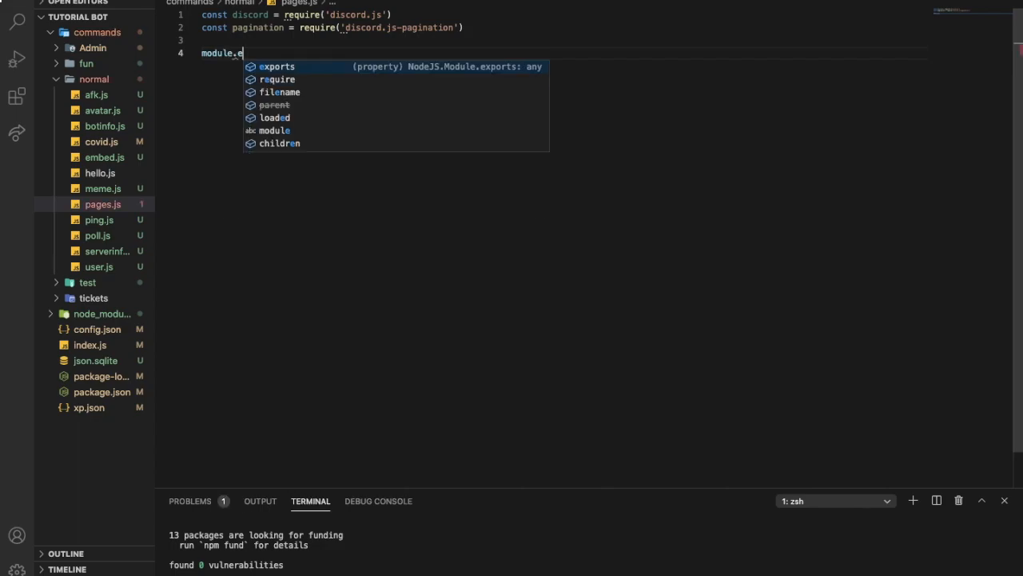
{"action": "type", "text": "xports."}
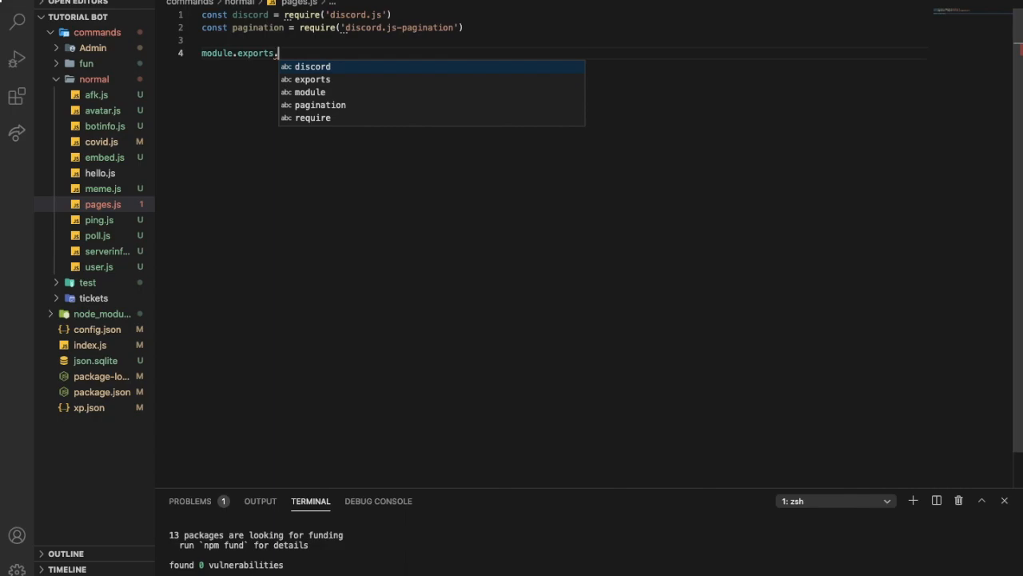
{"action": "type", "text": "run"}
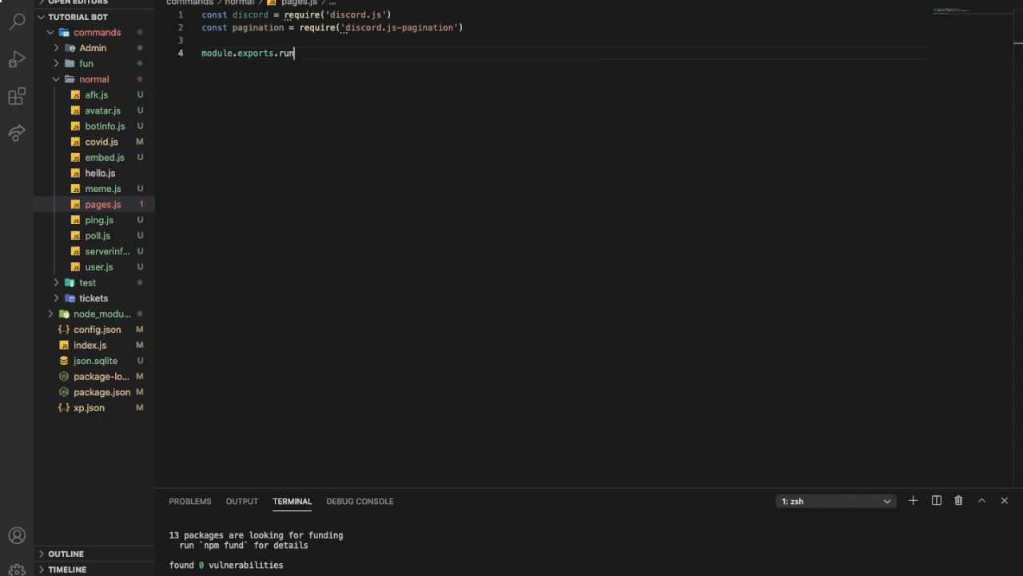
{"action": "type", "text": "= async"}
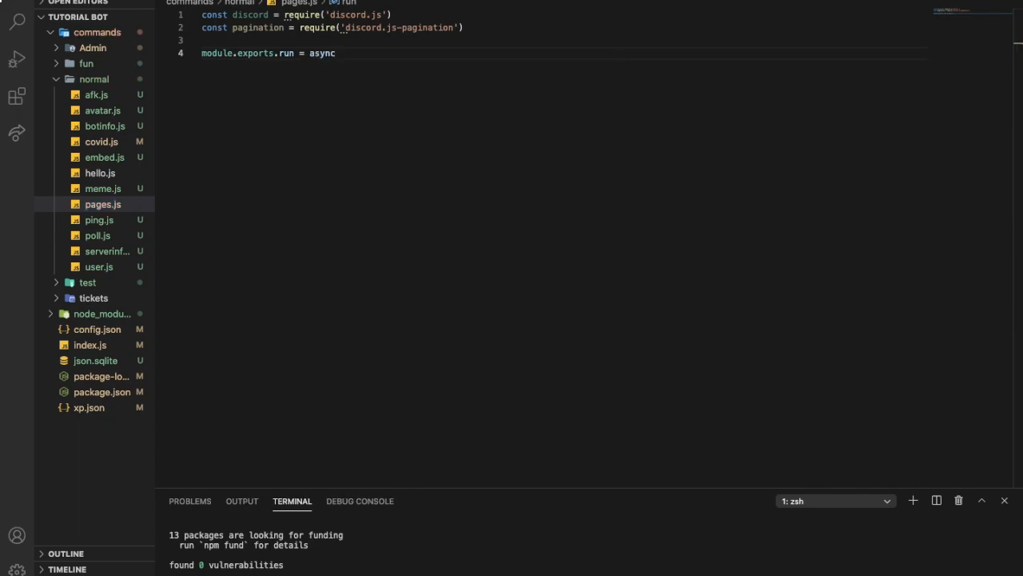
{"action": "type", "text": "(c"}
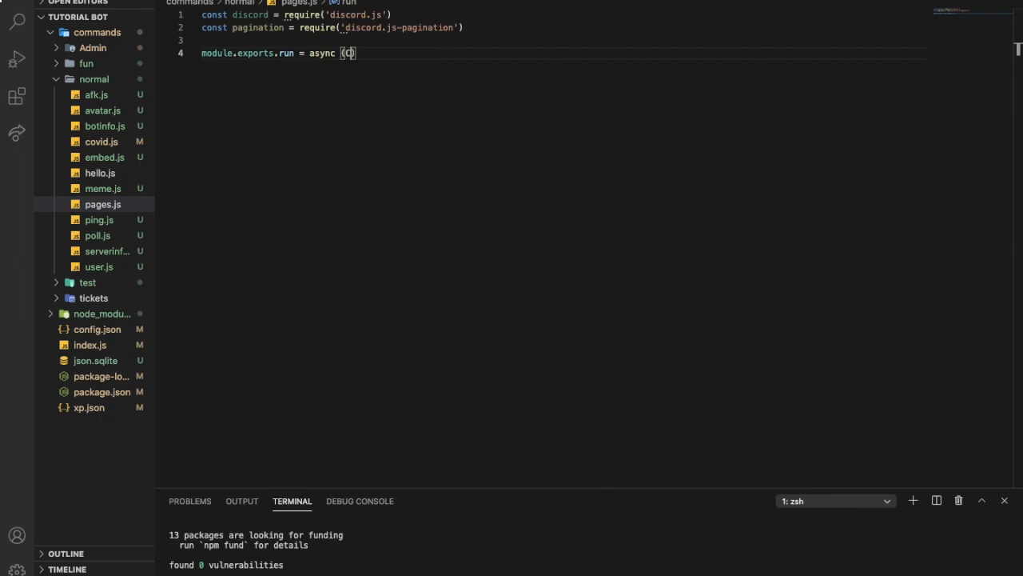
{"action": "type", "text": "Client,"}
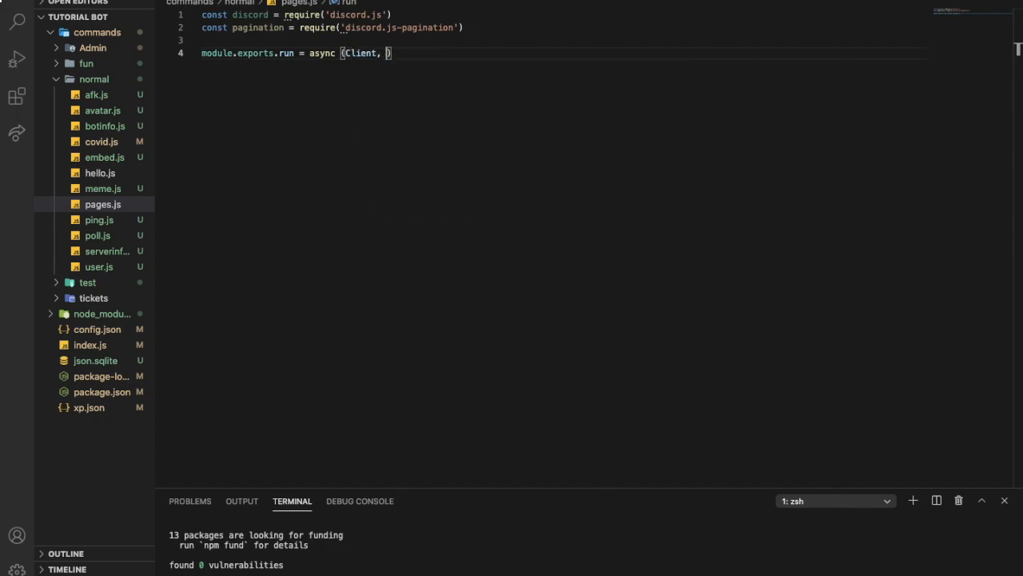
{"action": "type", "text": "message,"}
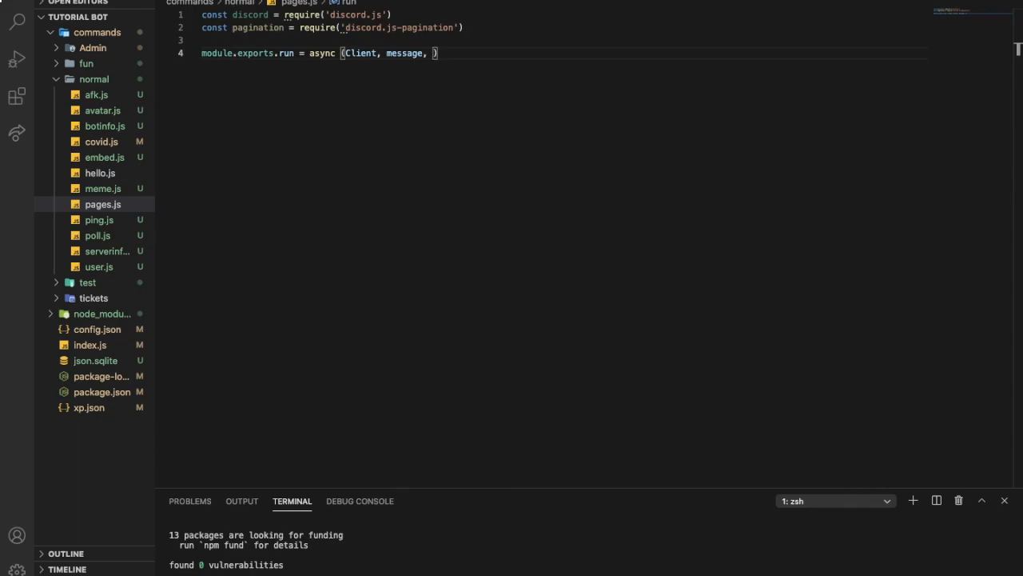
{"action": "type", "text": "prefix, args"}
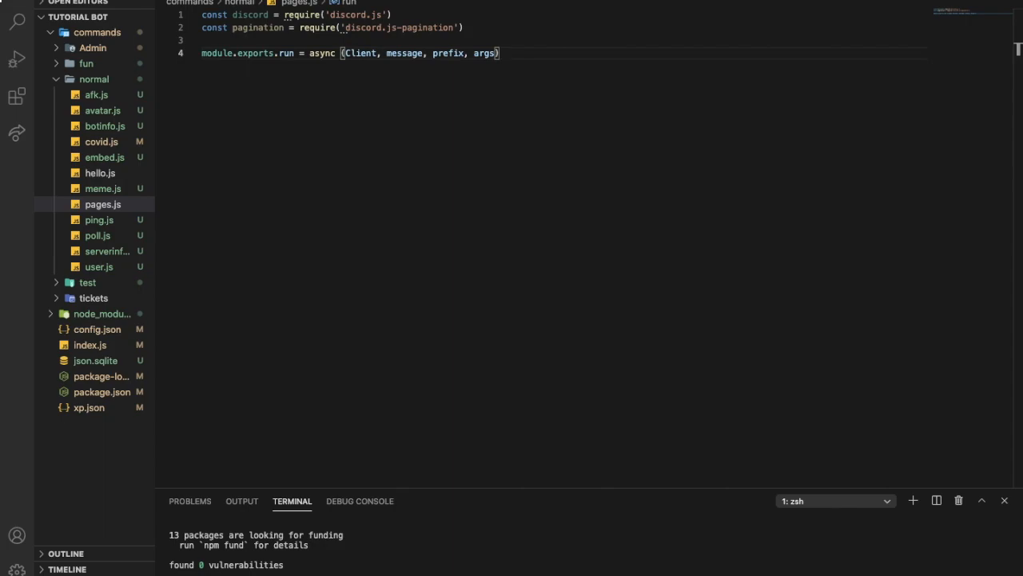
{"action": "type", "text": "=> {"}
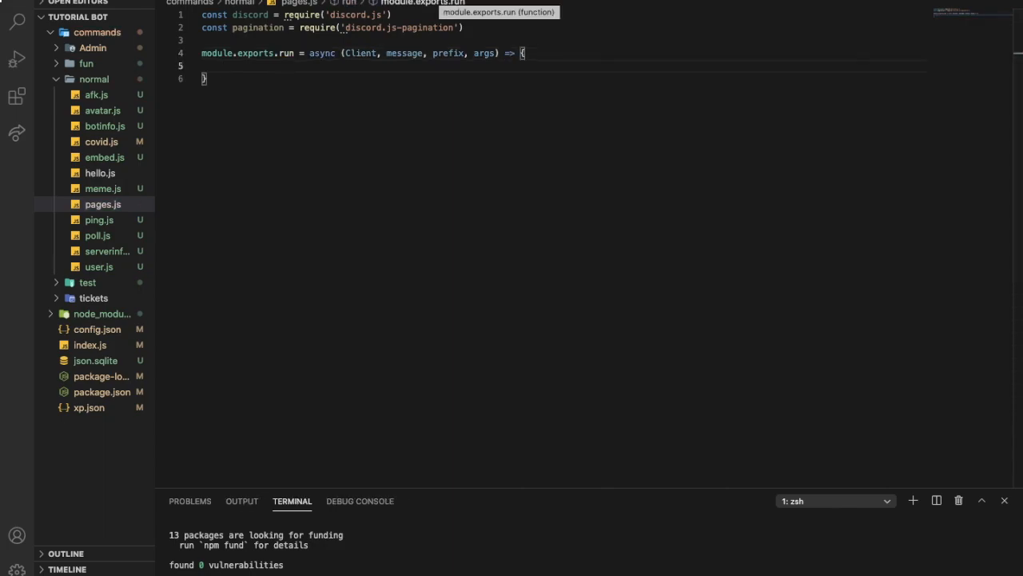
Add the guard if(!message.content.startsWith(prefix)) return; inside run.
{"action": "type", "text": "if(!"}
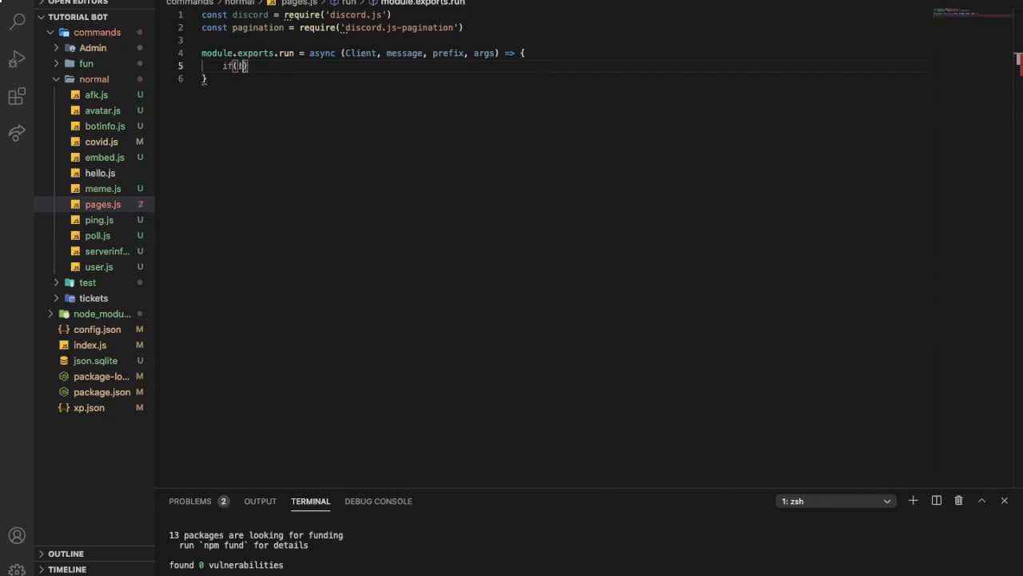
{"action": "type", "text": "!message.content."}
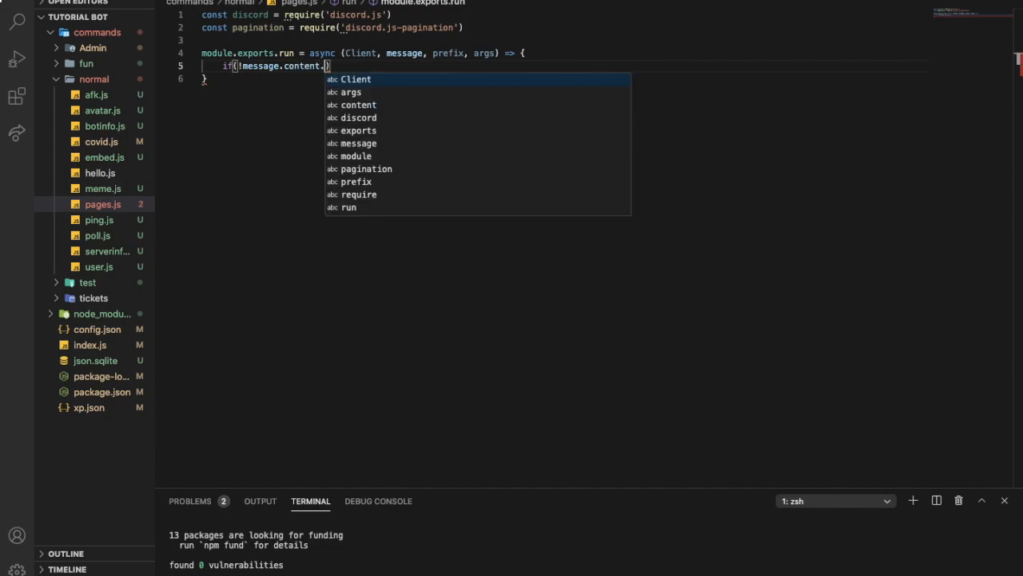
{"action": "type", "text": "startsWith(p"}
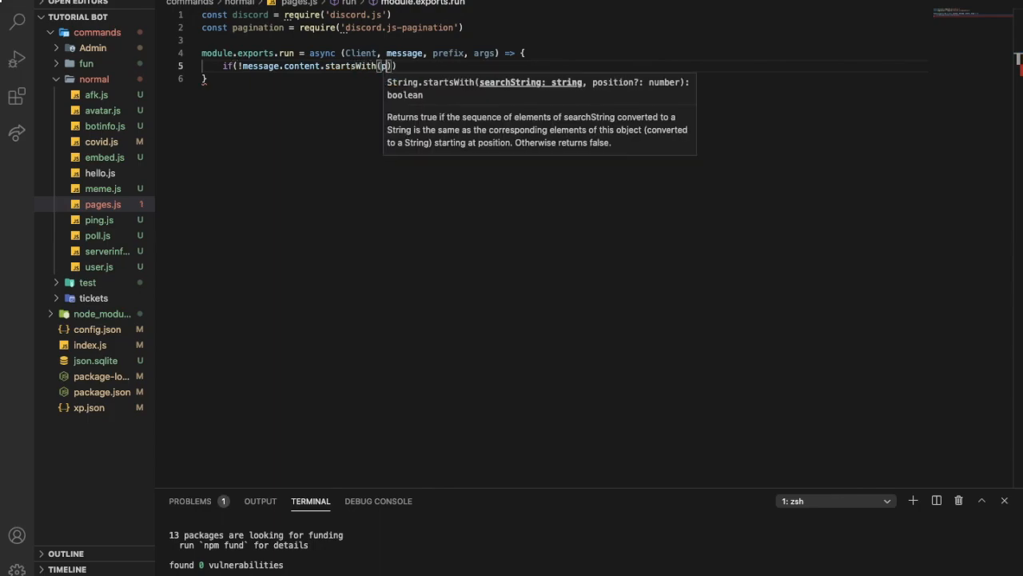
{"action": "type", "text": "refix"}
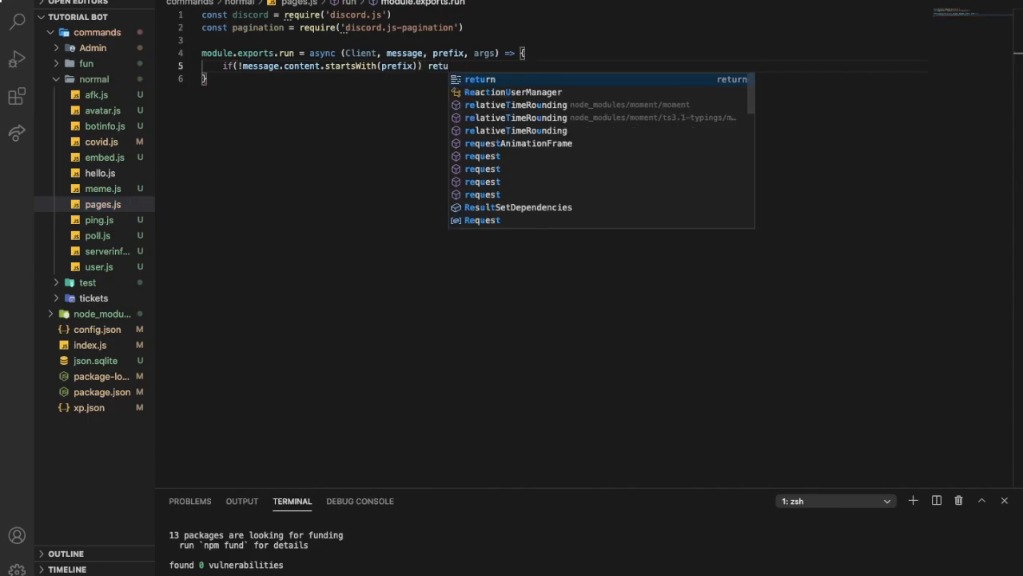
{"action": "key", "text": "Enter"}
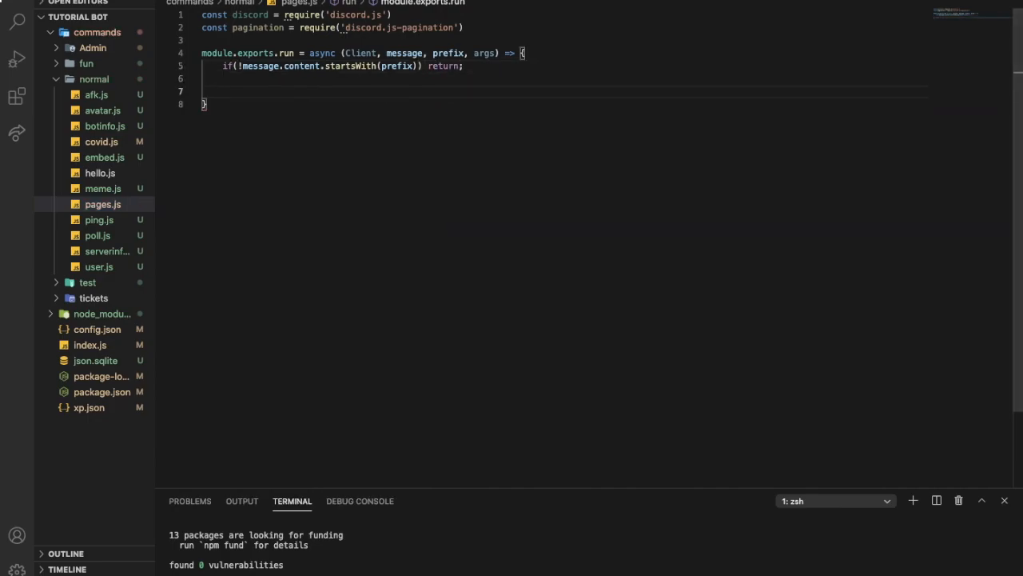
{"action": "type", "text": "const"}
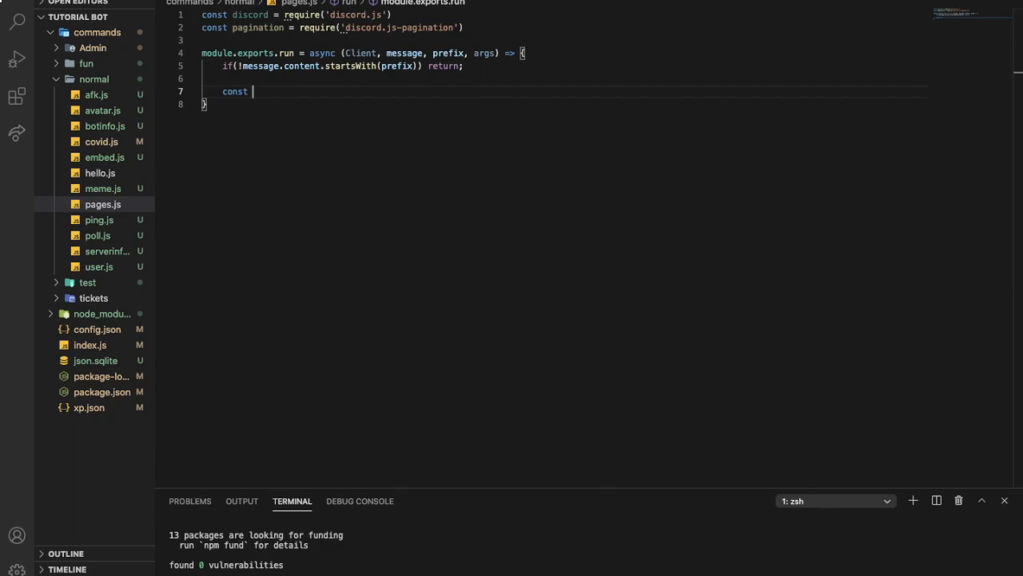
Declare page1 as a new discord.MessageEmbed() with title 'Page 1'.
{"action": "type", "text": "page1 ="}
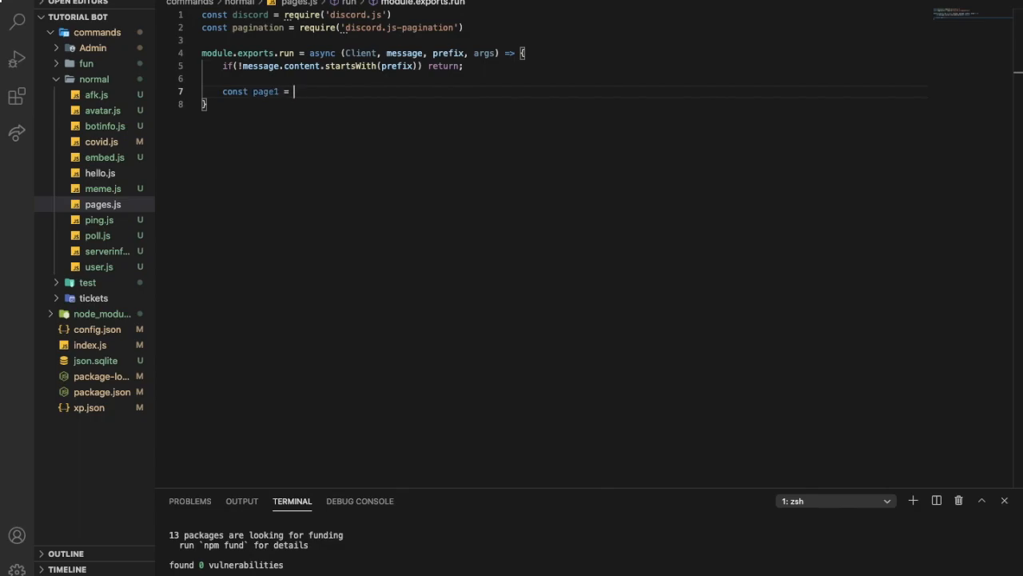
{"action": "type", "text": "new discord/"}
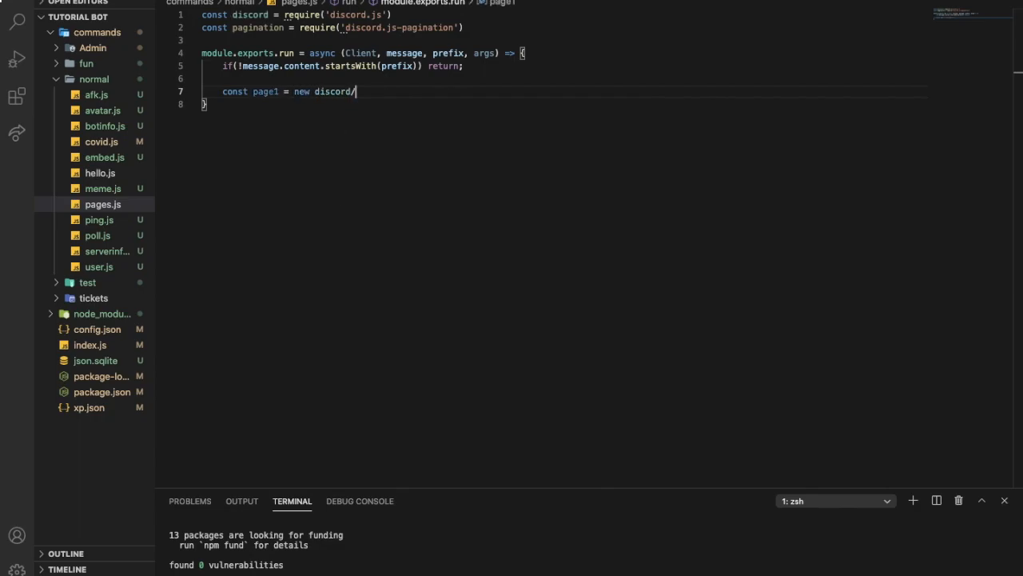
{"action": "type", "text": "MessageEmbed"}
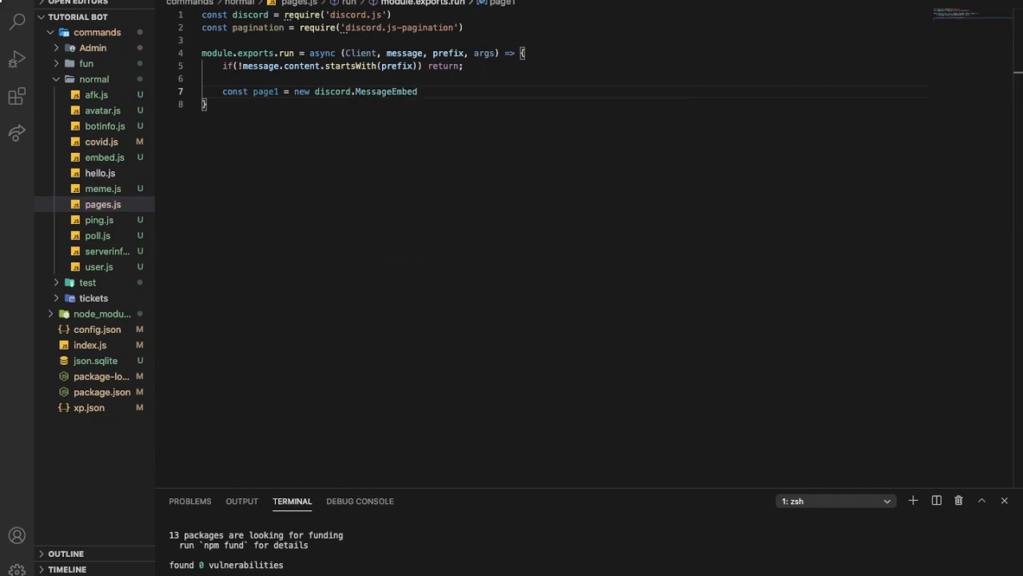
{"action": "type", "text": ".setTitle('"}
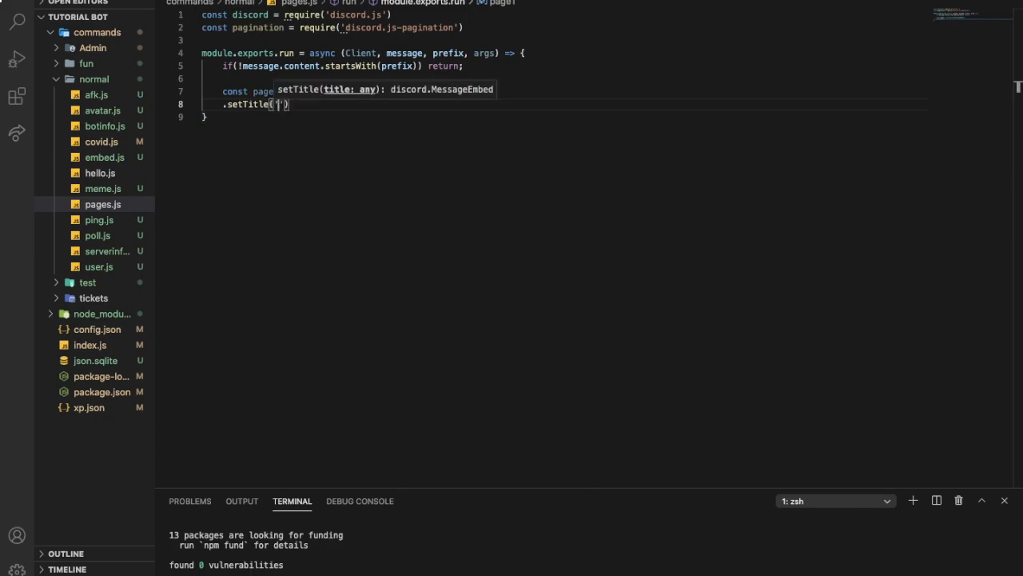
{"action": "type", "text": "Page 1"}
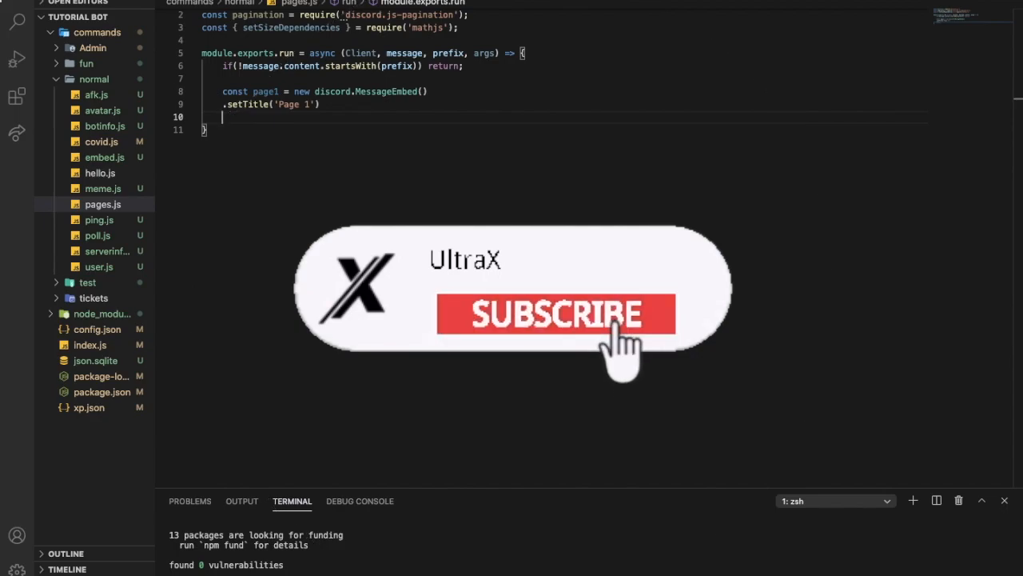
Give page1 the description 'this is an example desc for page 1'.
{"action": "type", "text": ".setDescription('this is an example"}
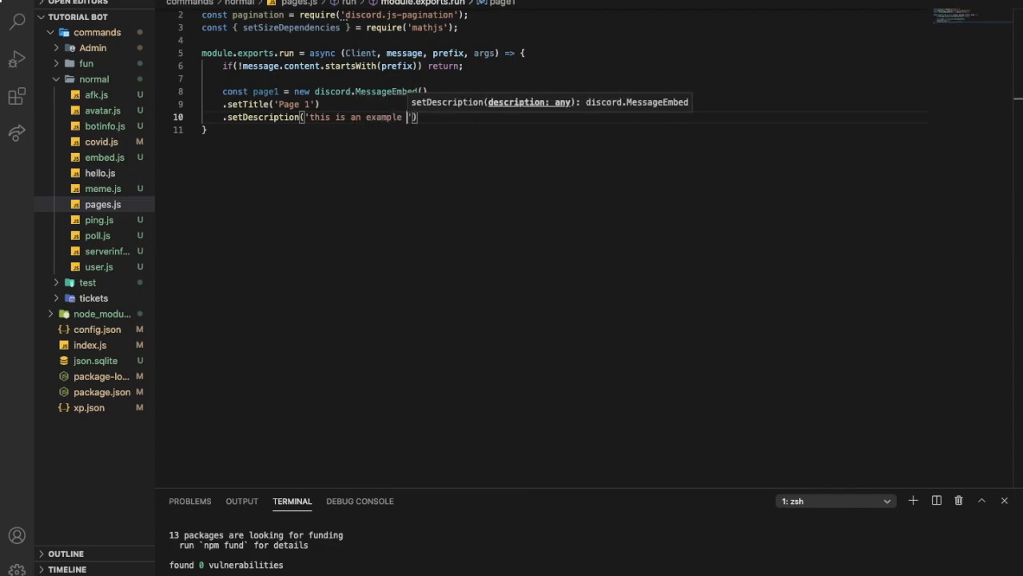
{"action": "type", "text": "dis"}
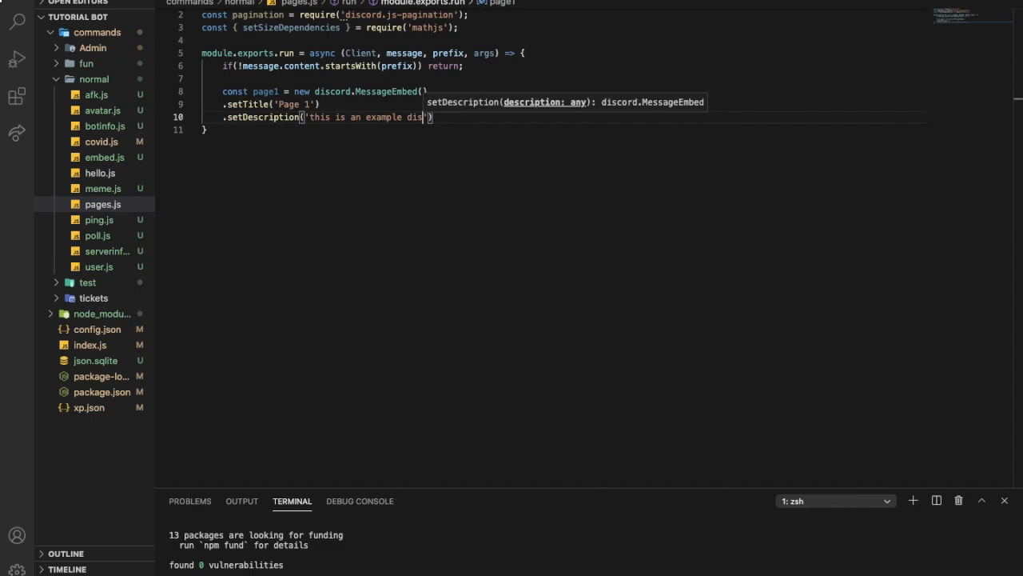
{"action": "type", "text": "c"}
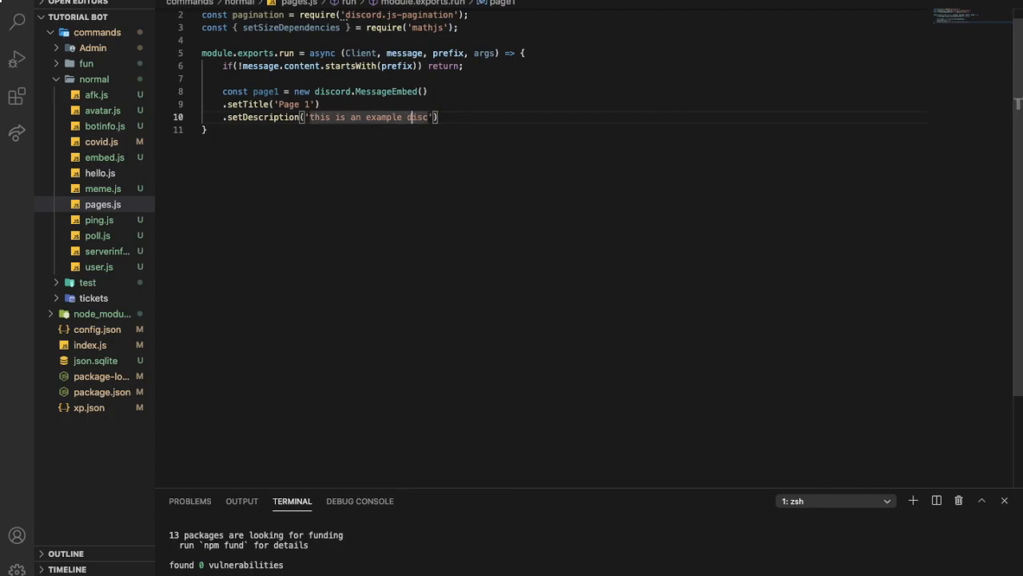
{"action": "type", "text": "desc"}
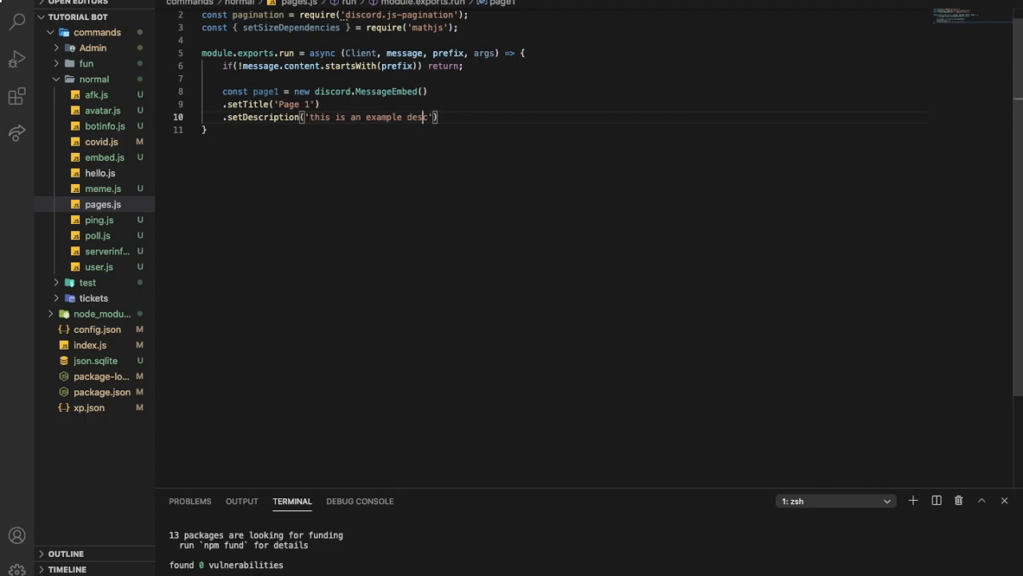
{"action": "type", "text": "for page 1"}
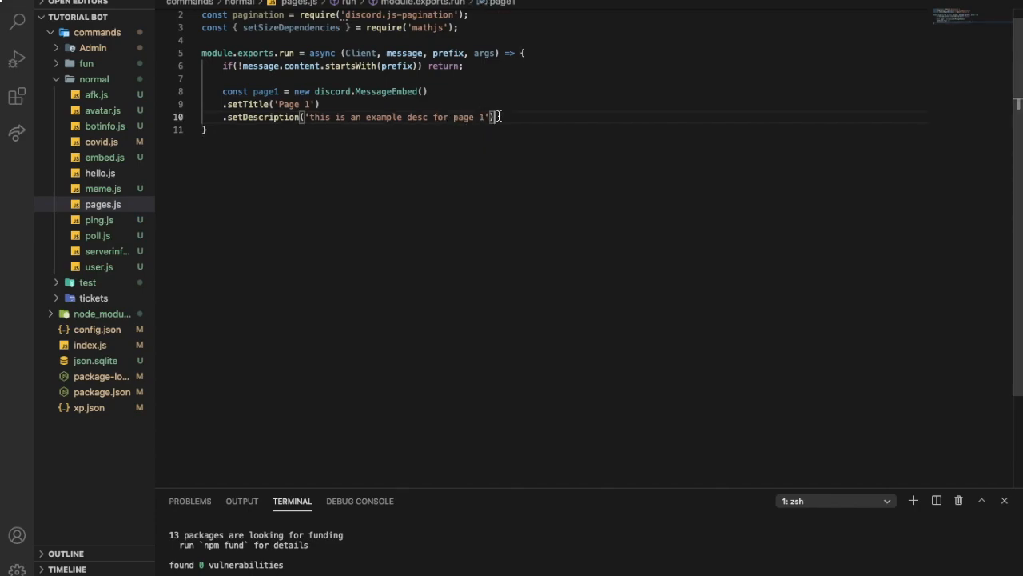
{"action": "type", "text": "const"}
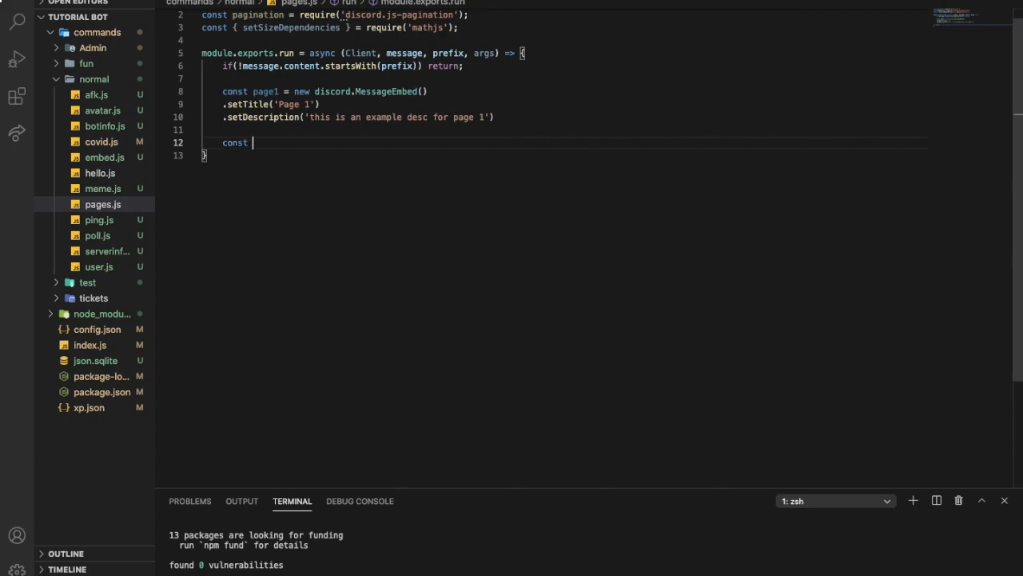
Declare page2 as a new discord.MessageEmbed() with title 'page 2'.
{"action": "type", "text": "page 2"}
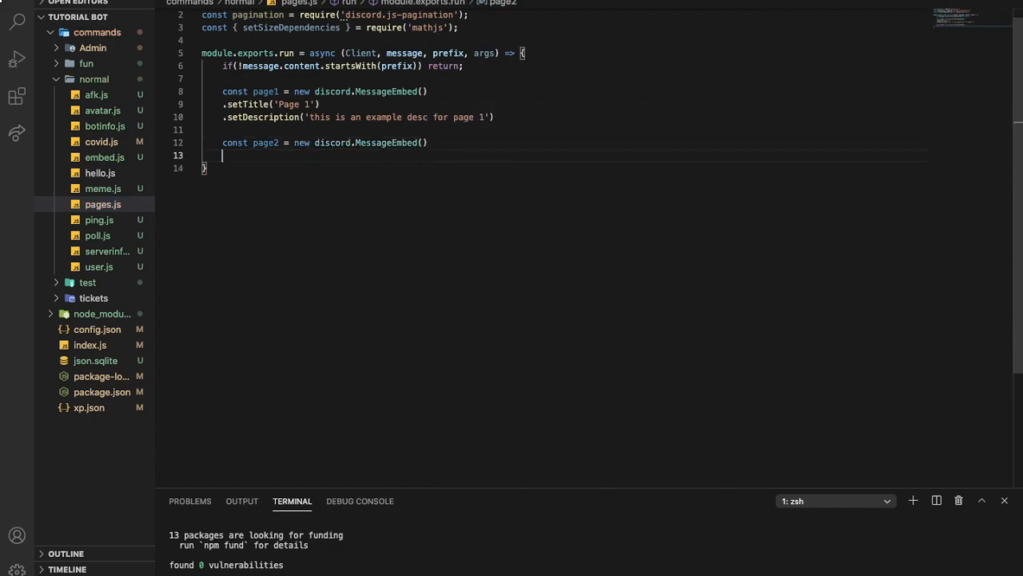
{"action": "type", "text": ".set"}
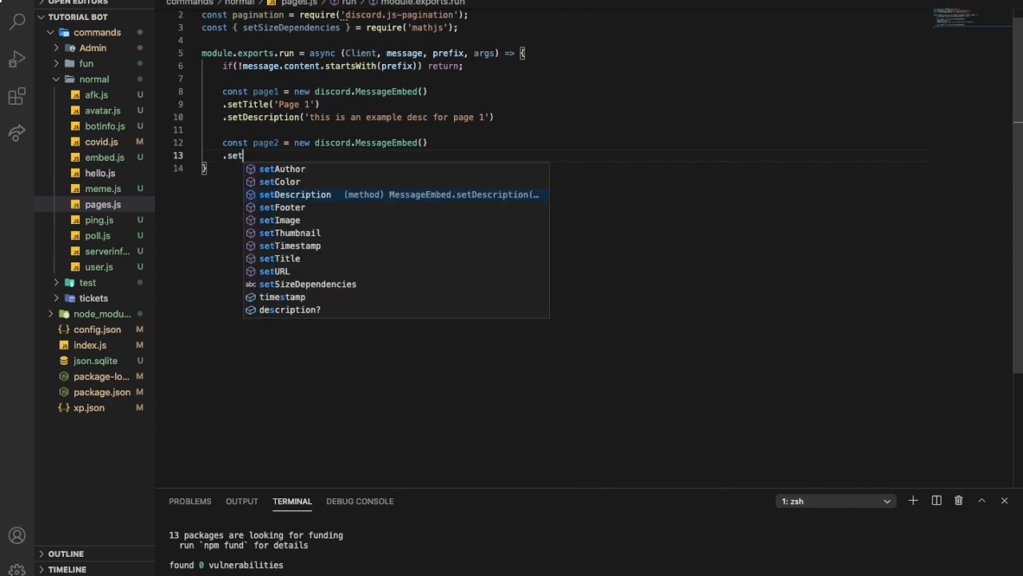
{"action": "type", "text": "Title"}
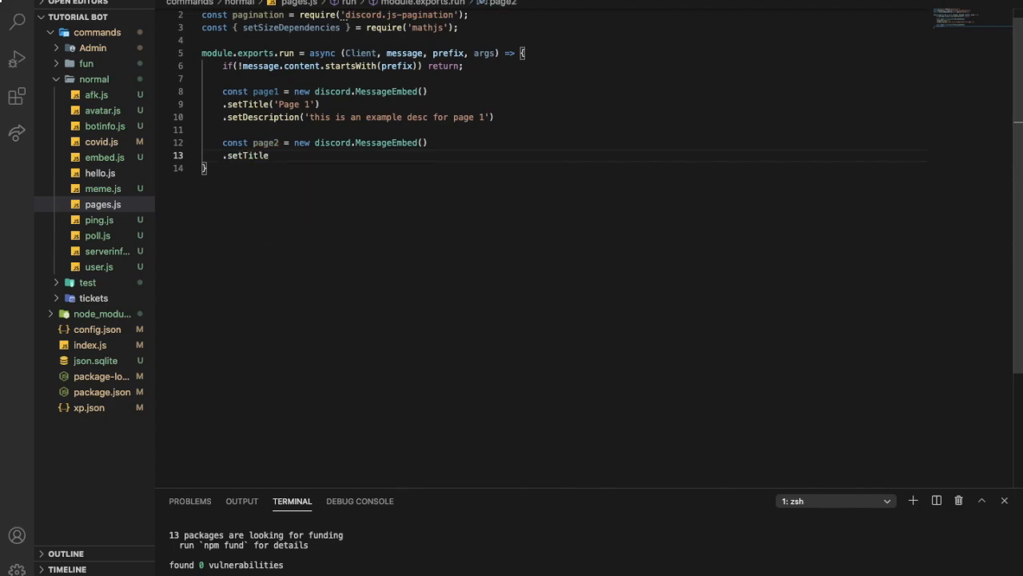
{"action": "type", "text": "('page 2')"}
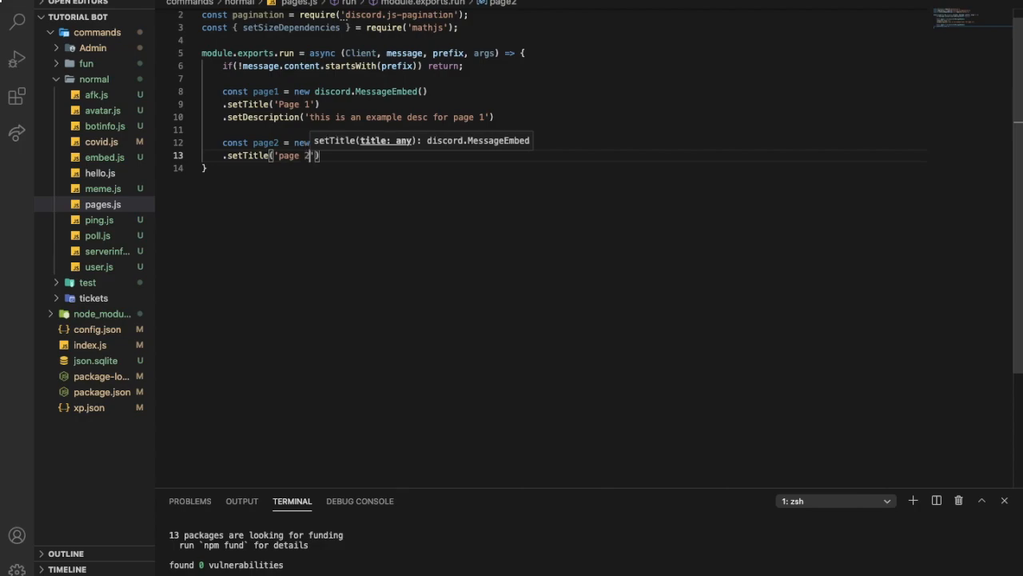
Give page2 the description 'this is an example for page 2'.
{"action": "type", "text": ".s"}
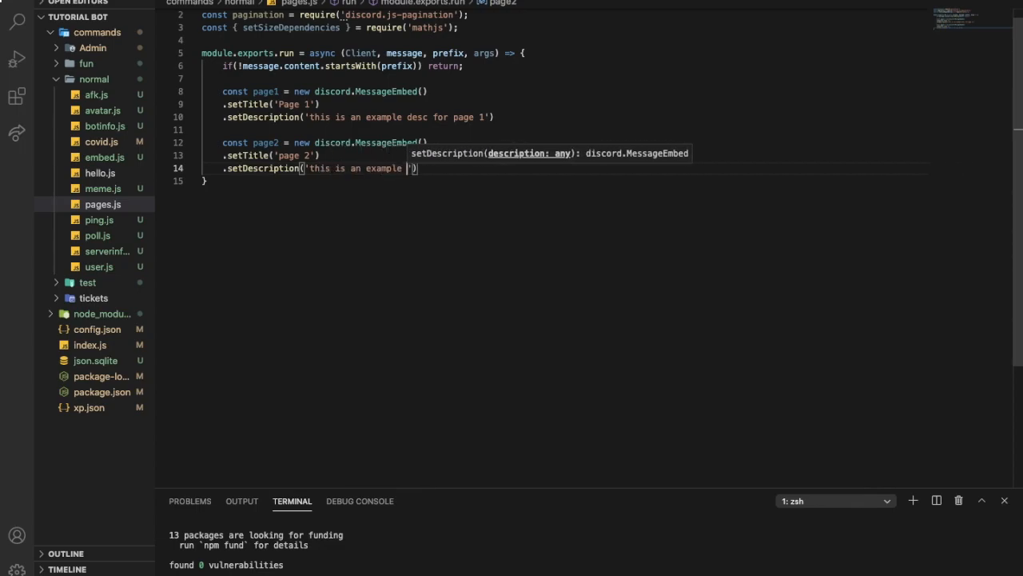
{"action": "type", "text": "for page"}
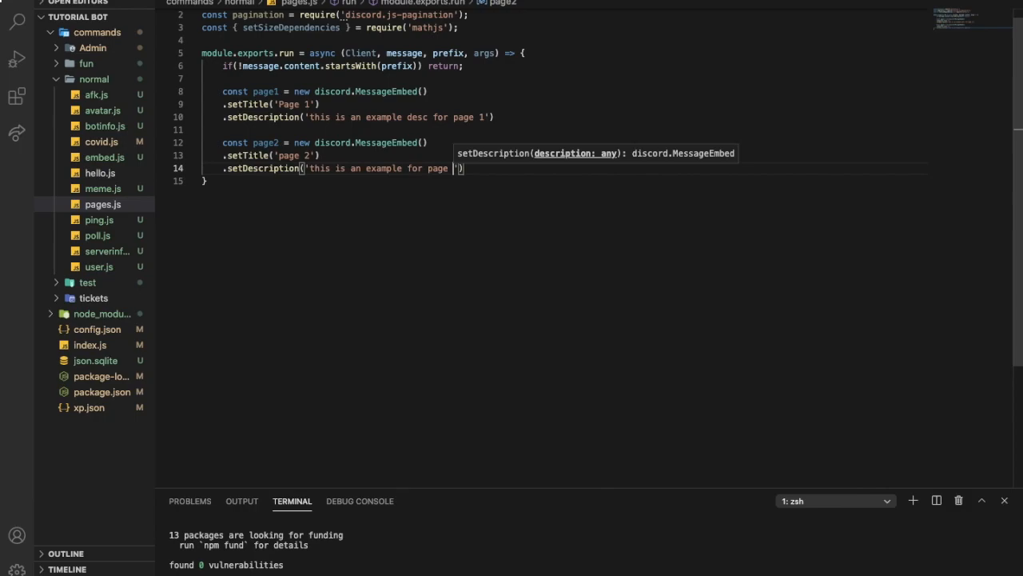
{"action": "type", "text": "2"}
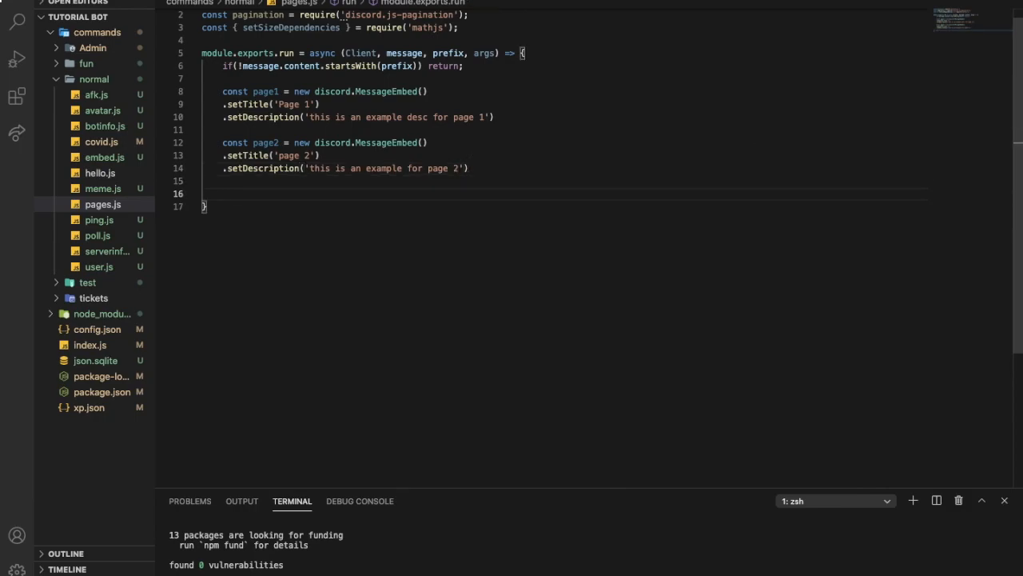
{"action": "type", "text": "co"}
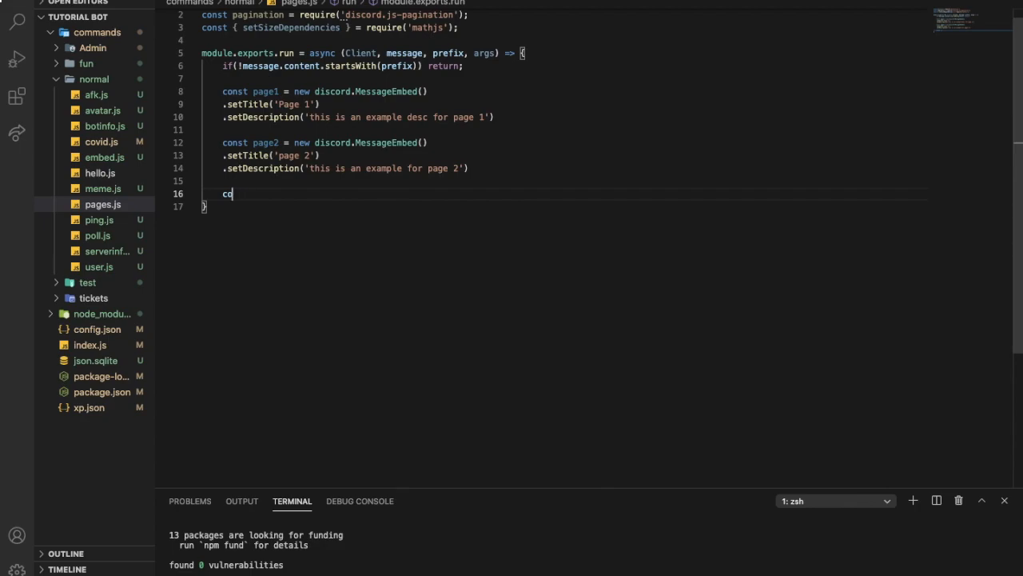
Declare page3 as a new discord.MessageEmbed() with title 'Page 3'.
{"action": "type", "text": "nst"}
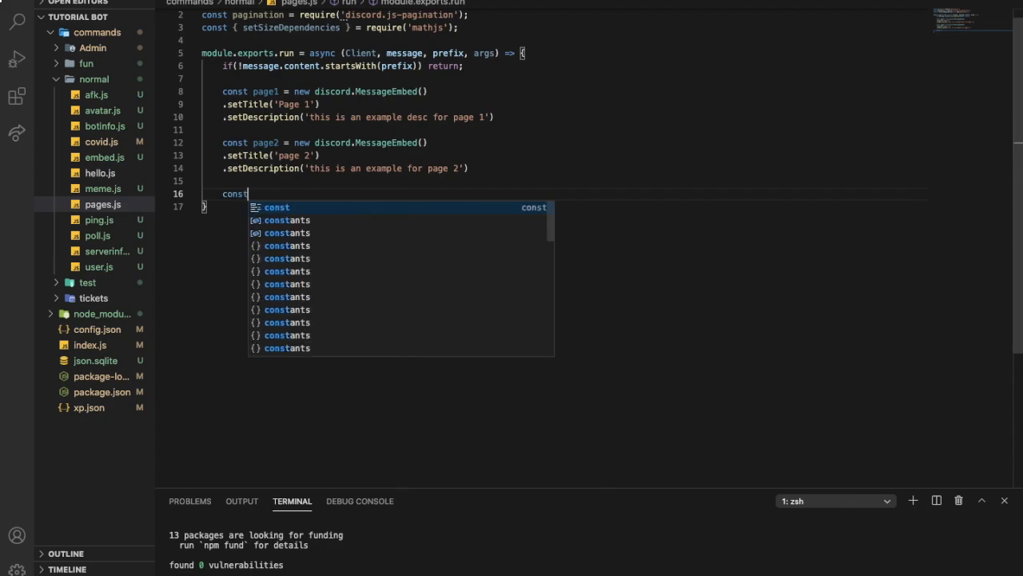
{"action": "type", "text": "page3"}
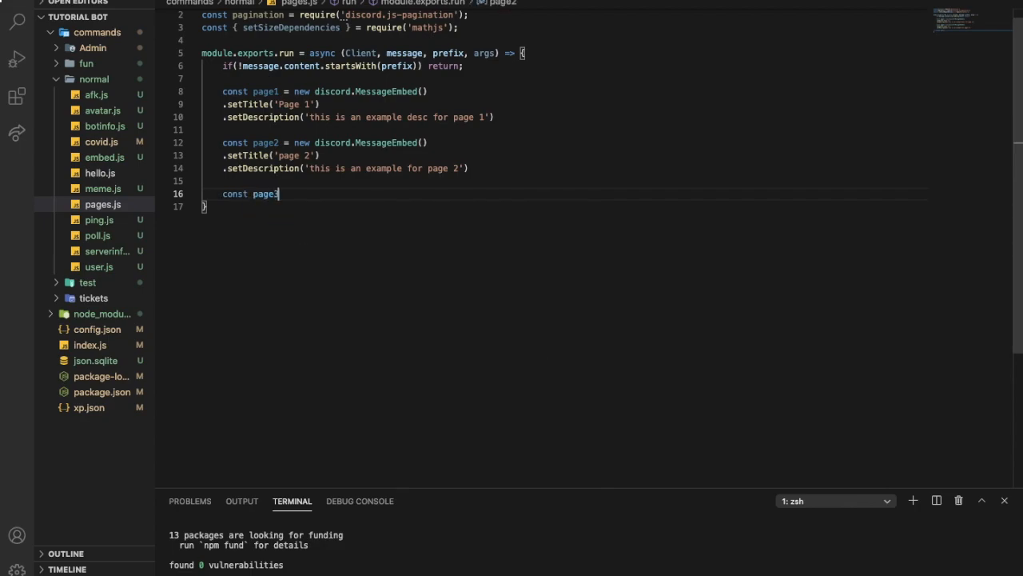
{"action": "type", "text": "= new di"}
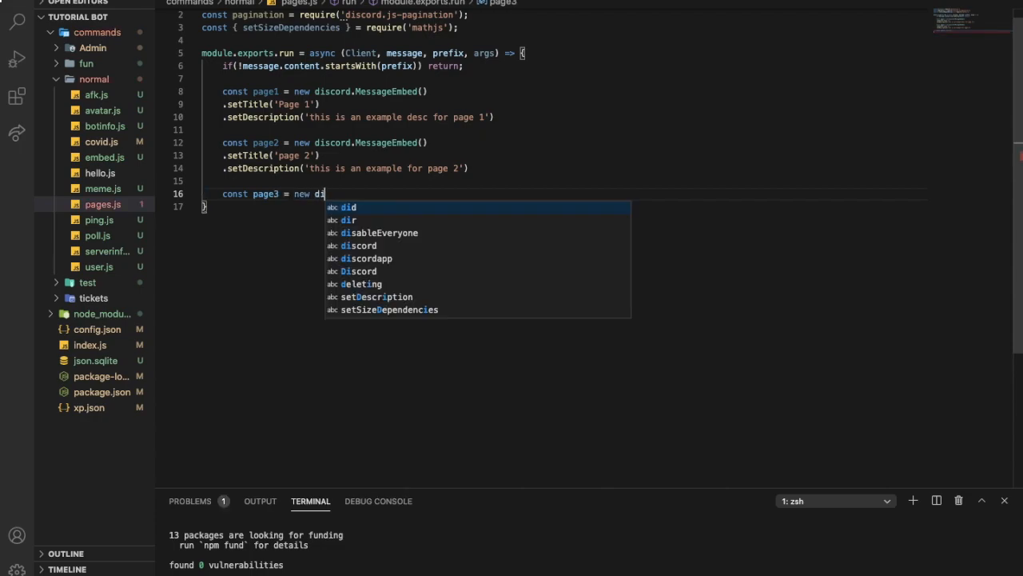
{"action": "type", "text": "scord.MessageEmbed("}
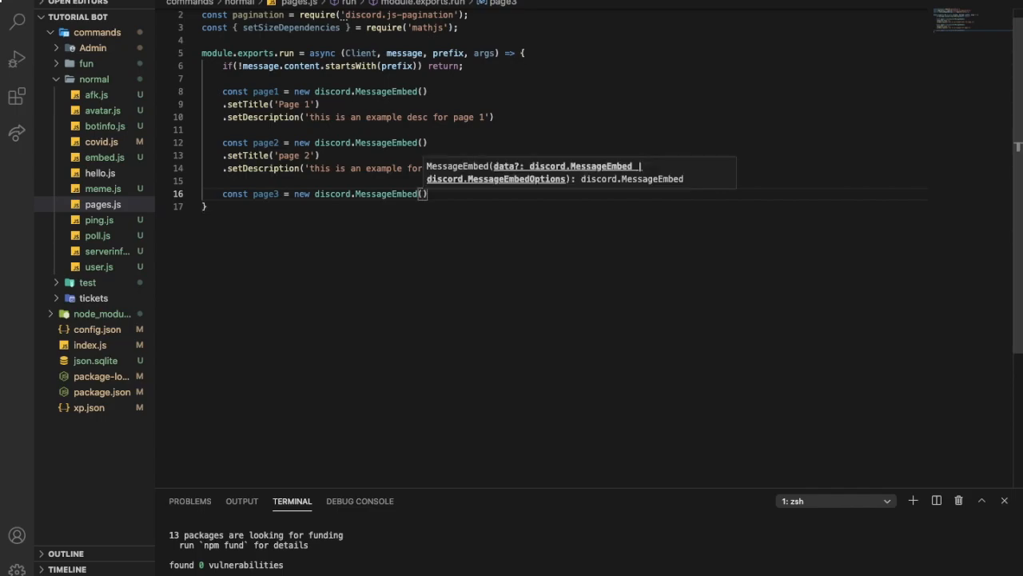
{"action": "type", "text": ".set"}
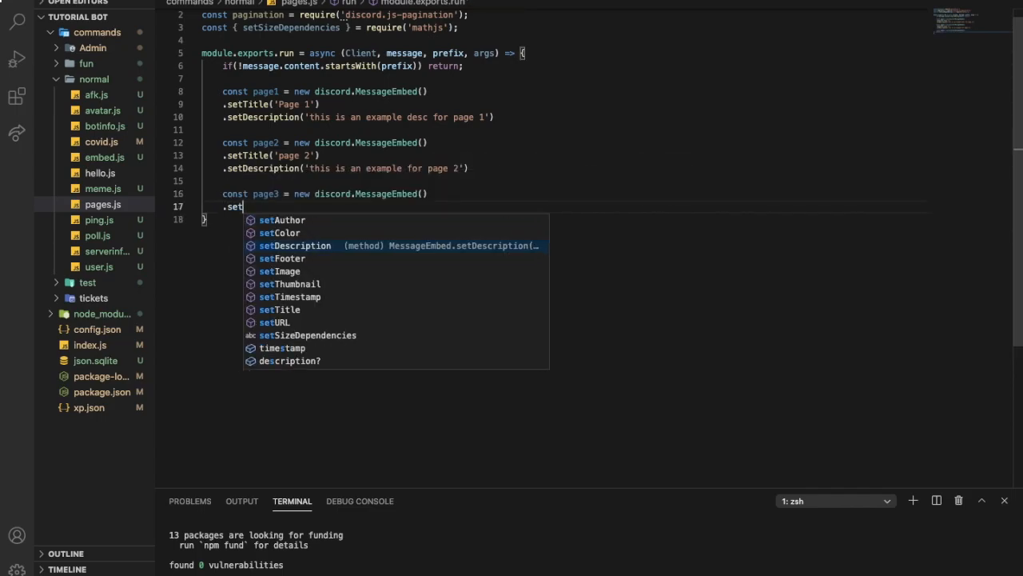
{"action": "type", "text": "Title('"}
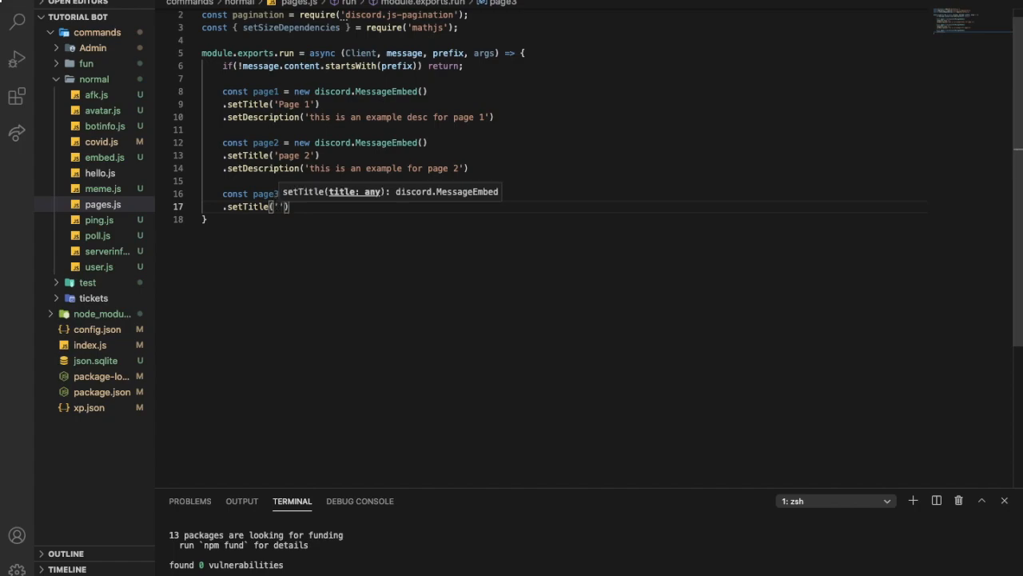
{"action": "key", "text": "Enter"}
{"action": "type", "text": ".setDescription('"}
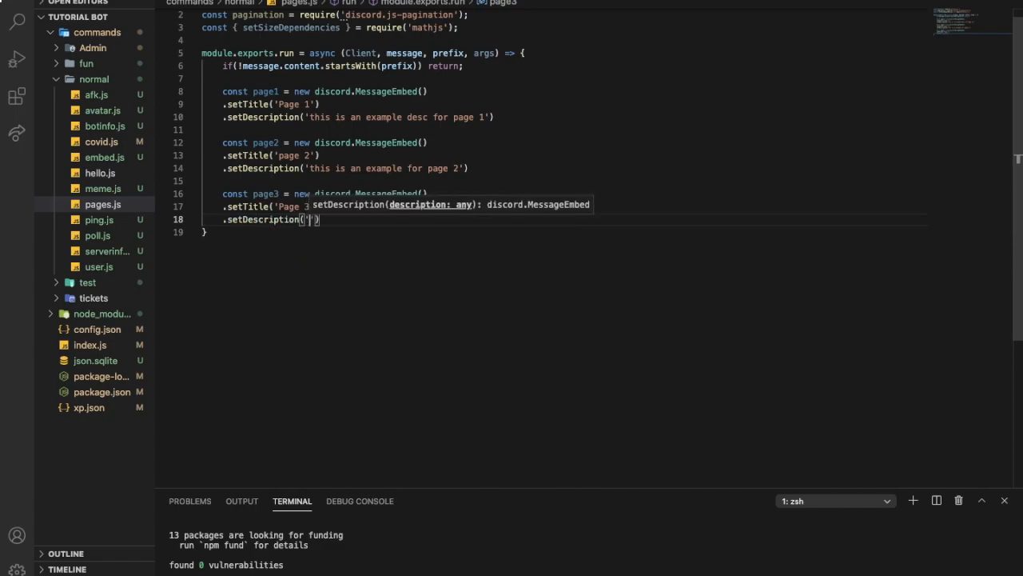
Give page3 the description 'this is an example for page 3' and leave blank lines below.
{"action": "type", "text": "this is an a"}
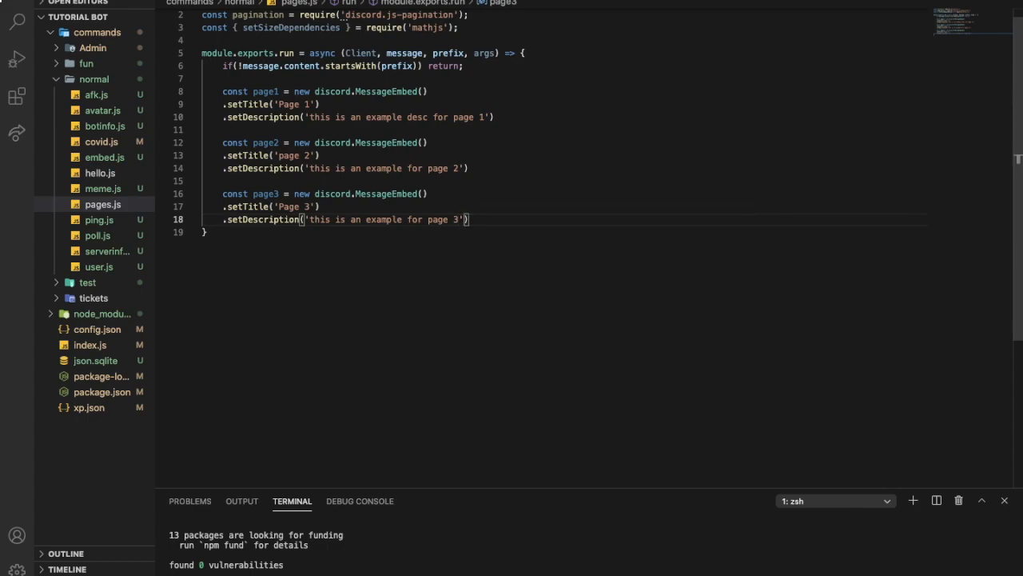
{"action": "key", "text": "enter"}
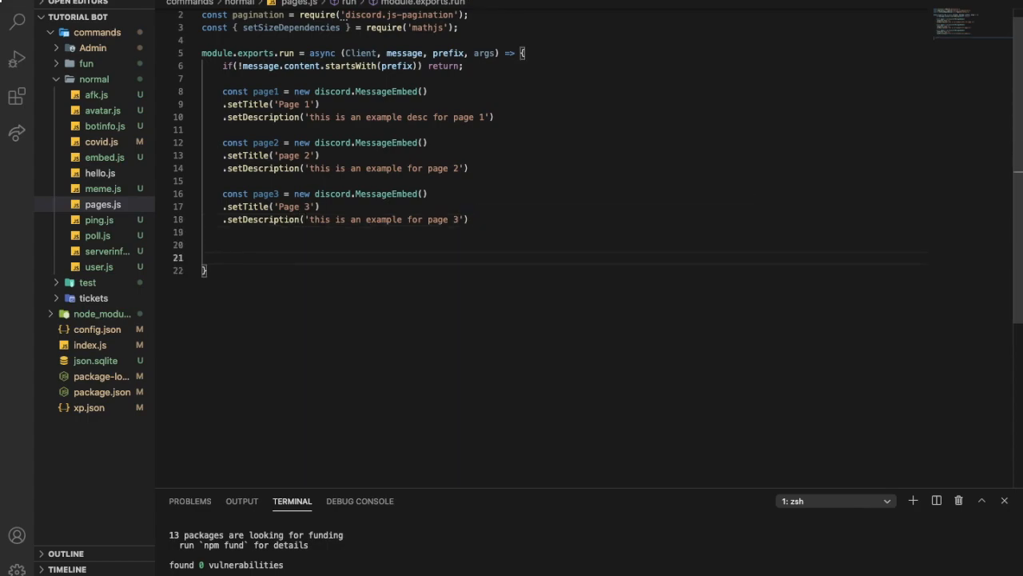
Write const pages = [page1, page2, page3] and begin the next const.
{"action": "type", "text": "pag"}
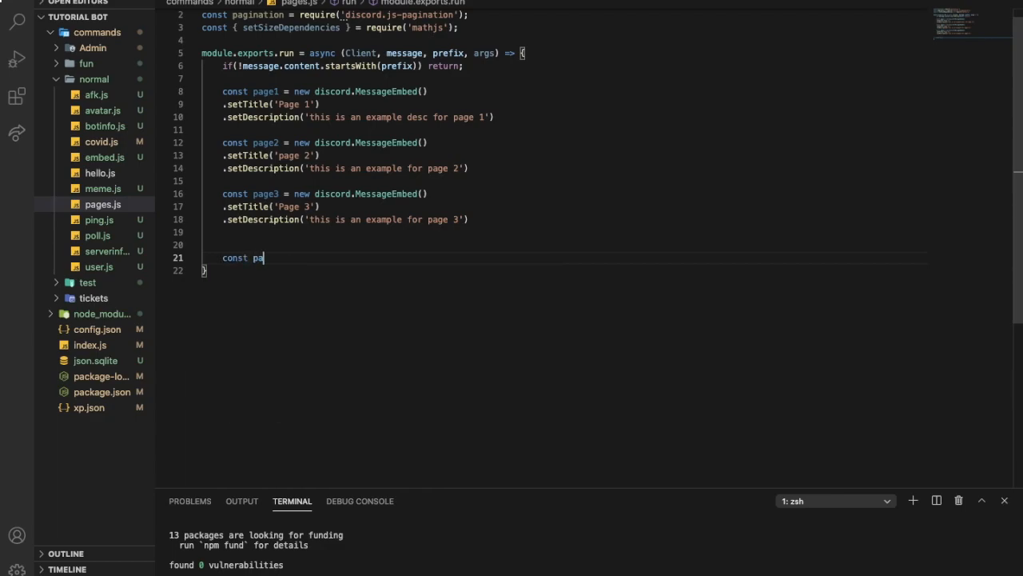
{"action": "type", "text": "ges = ["}
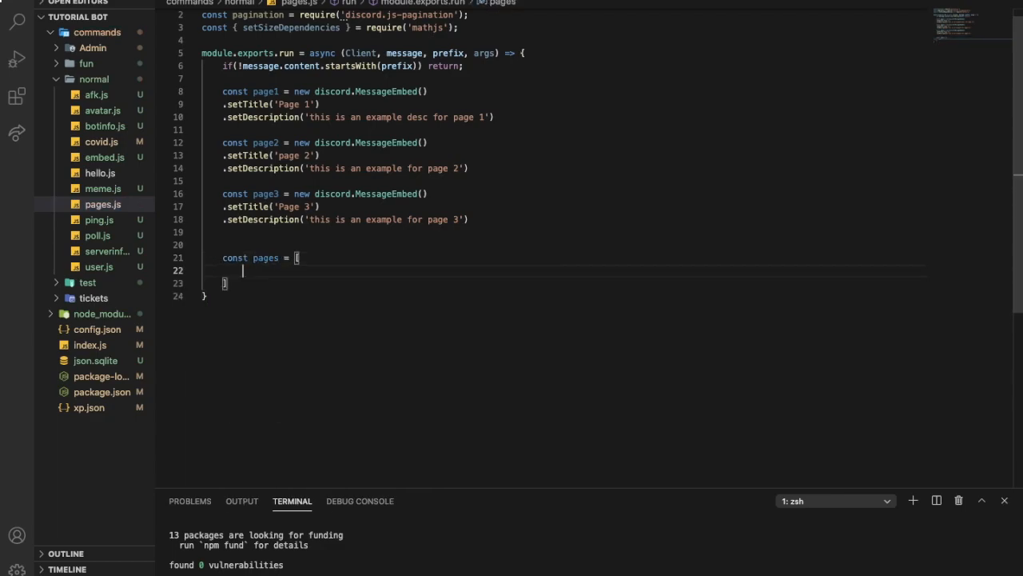
{"action": "type", "text": "page1,"}
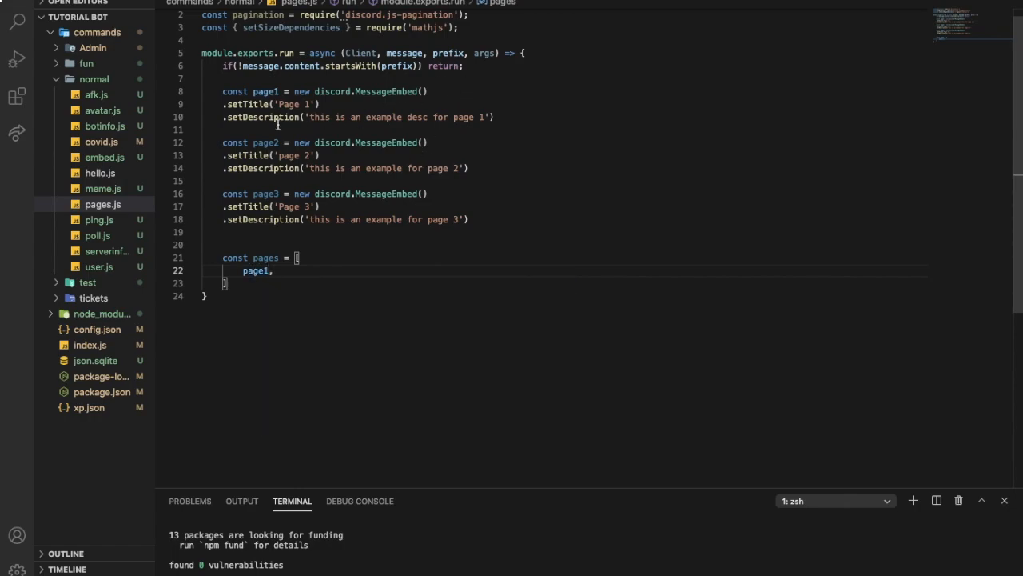
{"action": "type", "text": "c"}
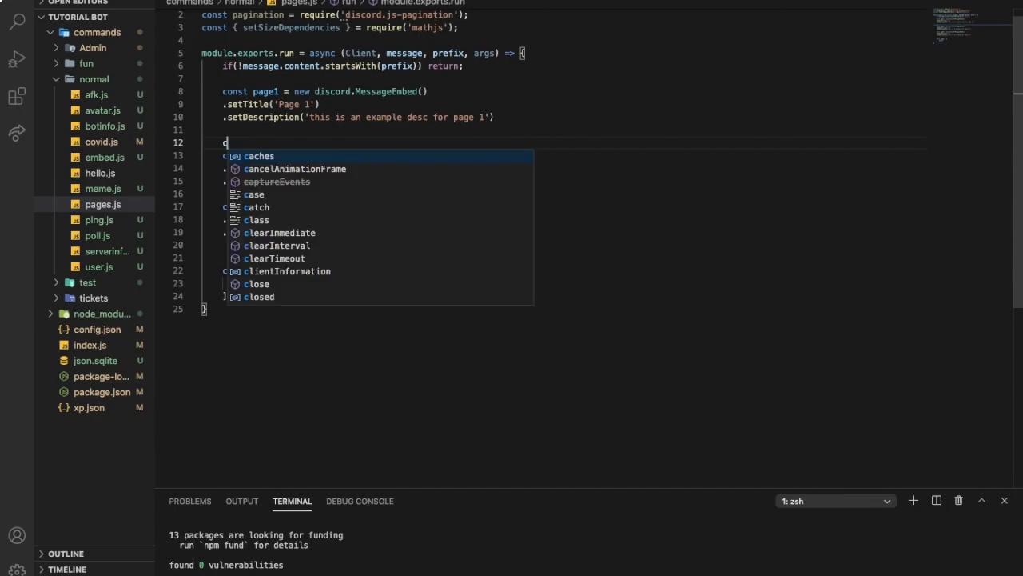
{"action": "type", "text": "messageEmbed("}
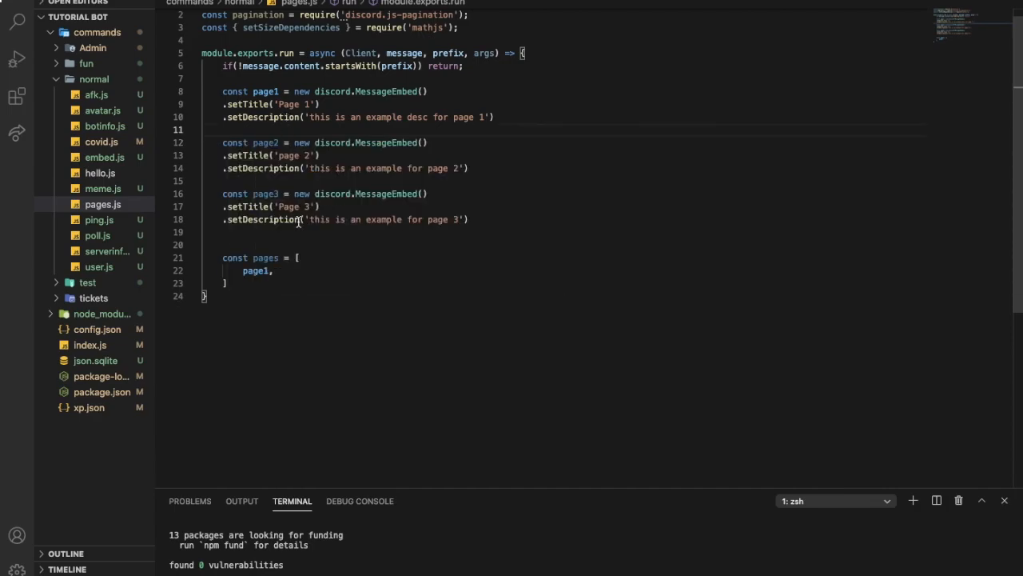
{"action": "key", "text": "Enter"}
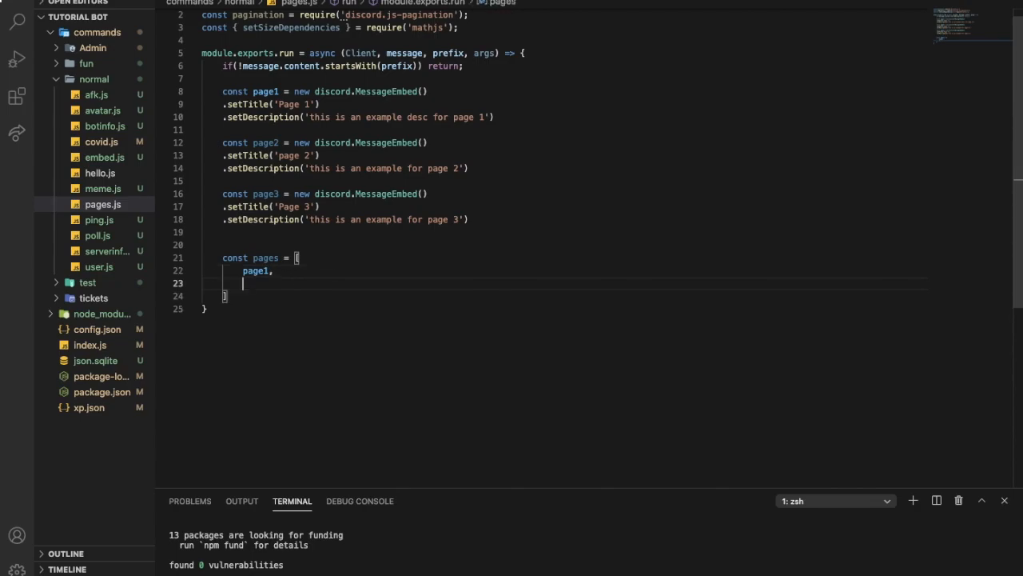
{"action": "type", "text": "page2,"}
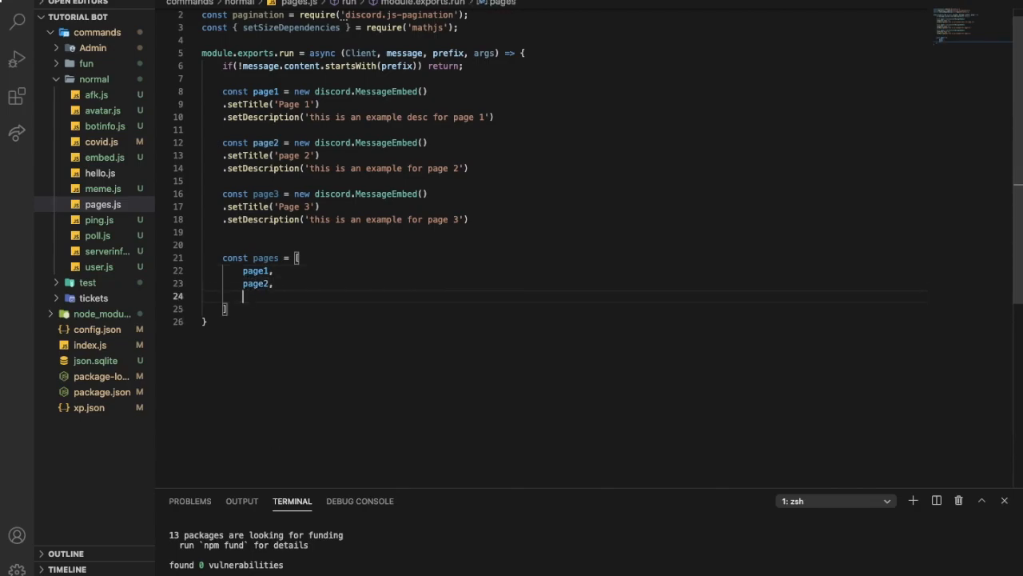
{"action": "type", "text": "pae"}
{"action": "type", "text": "const"}
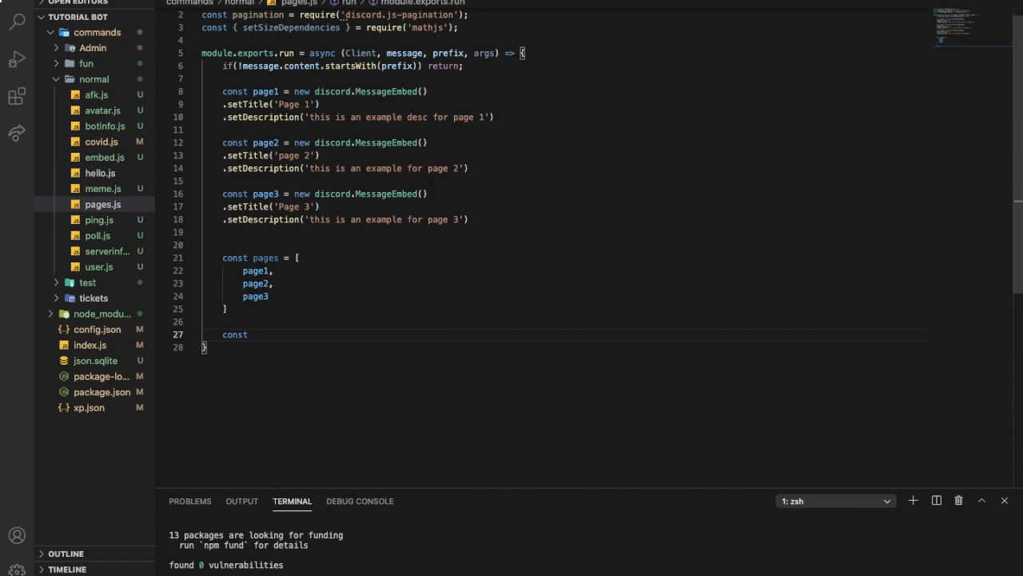
Start the const emoji array with an empty quoted entry and a comma, ready for pasted emojis.
{"action": "type", "text": "eomji"}
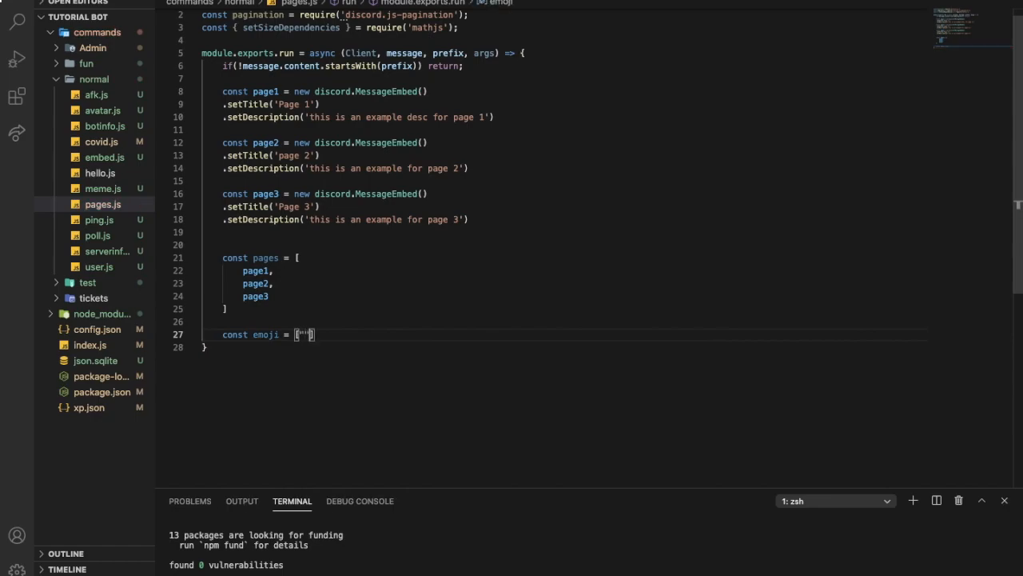
{"action": "type", "text": ";\"\""}
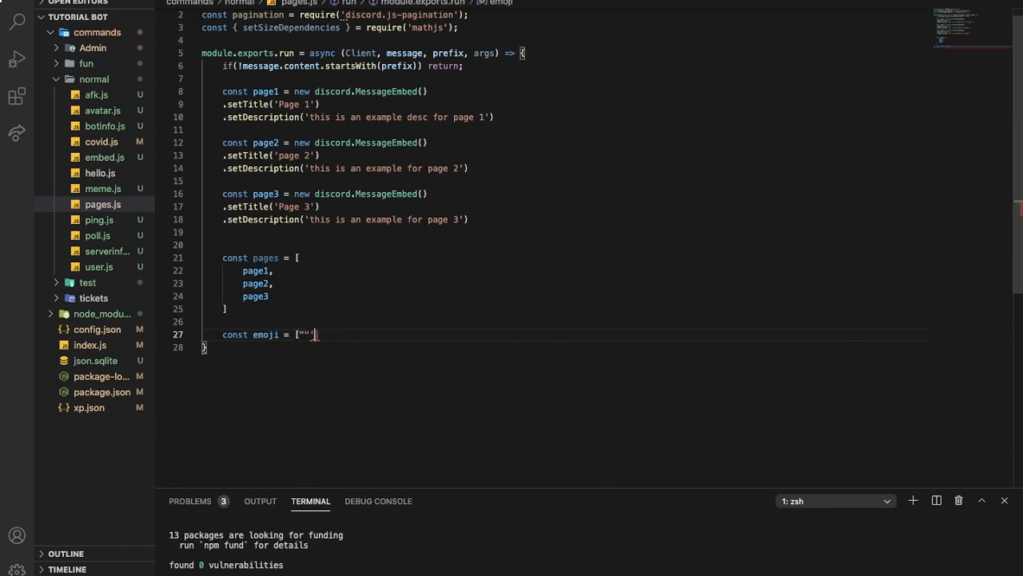
{"action": "type", "text": ","}
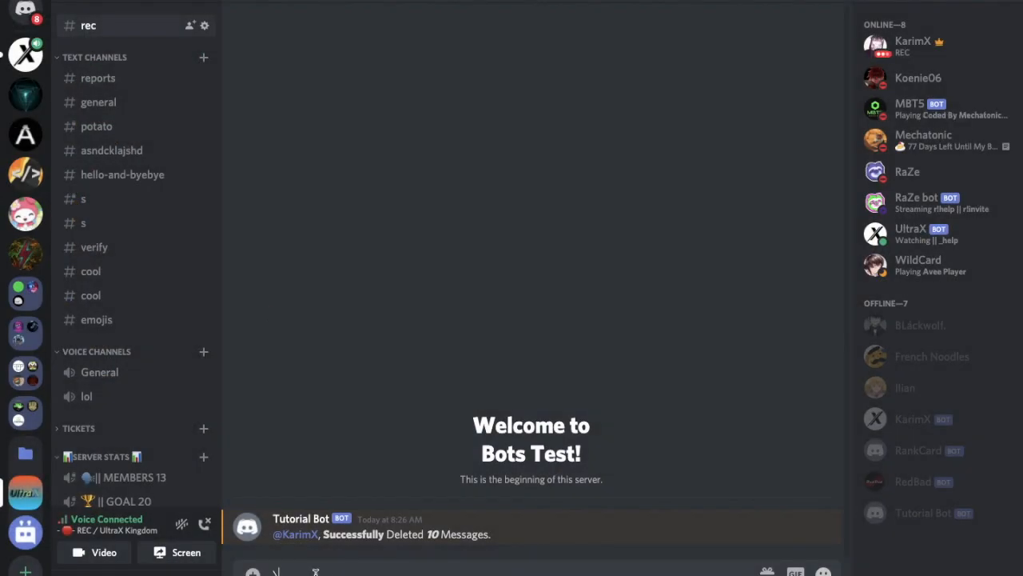
Search the Discord emoji picker for :cry: and browse the Symbols section for arrow emojis.
{"action": "left_click", "coordinate": [824, 573]}
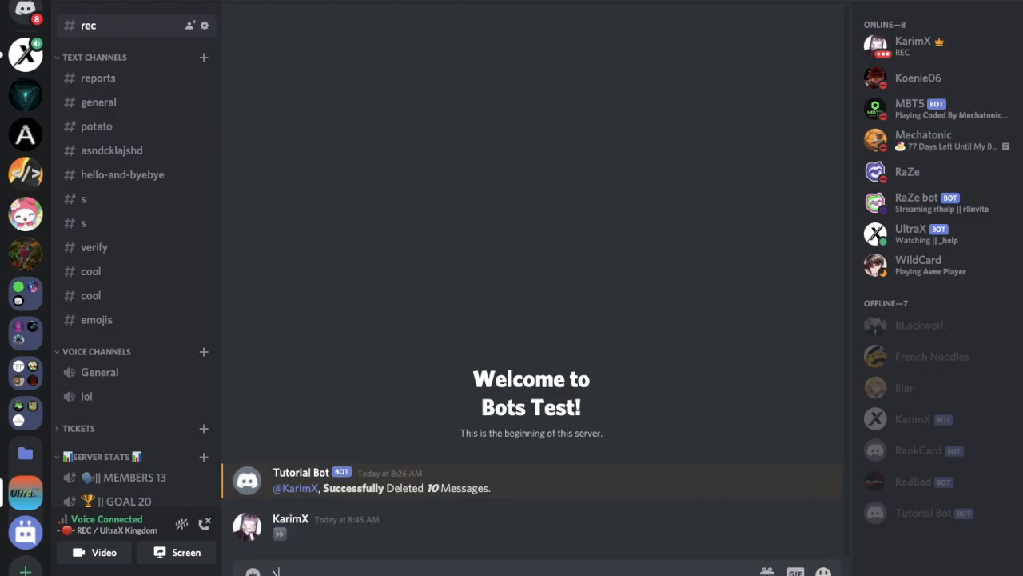
{"action": "left_click", "coordinate": [821, 572]}
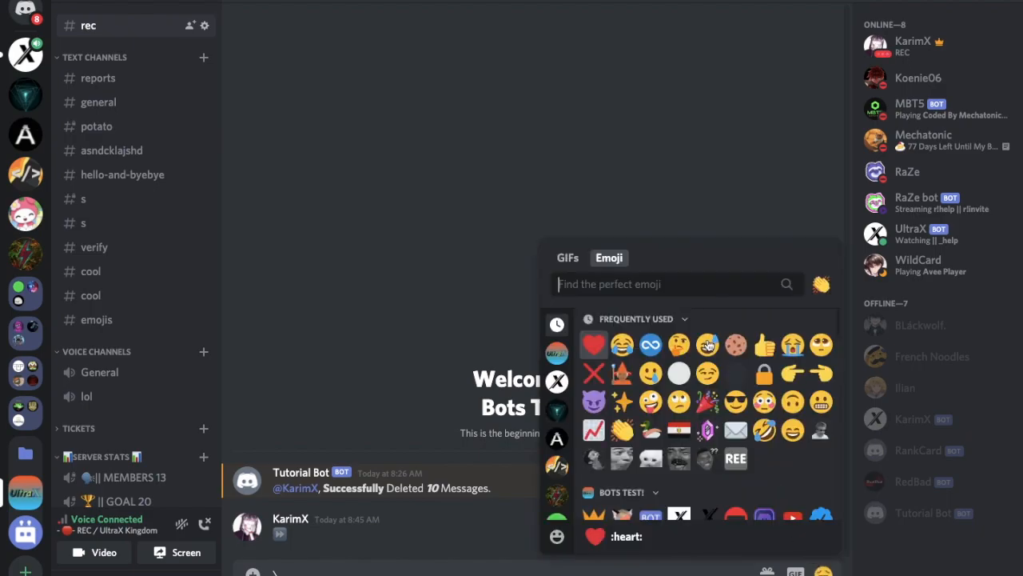
{"action": "type", "text": ":cry:"}
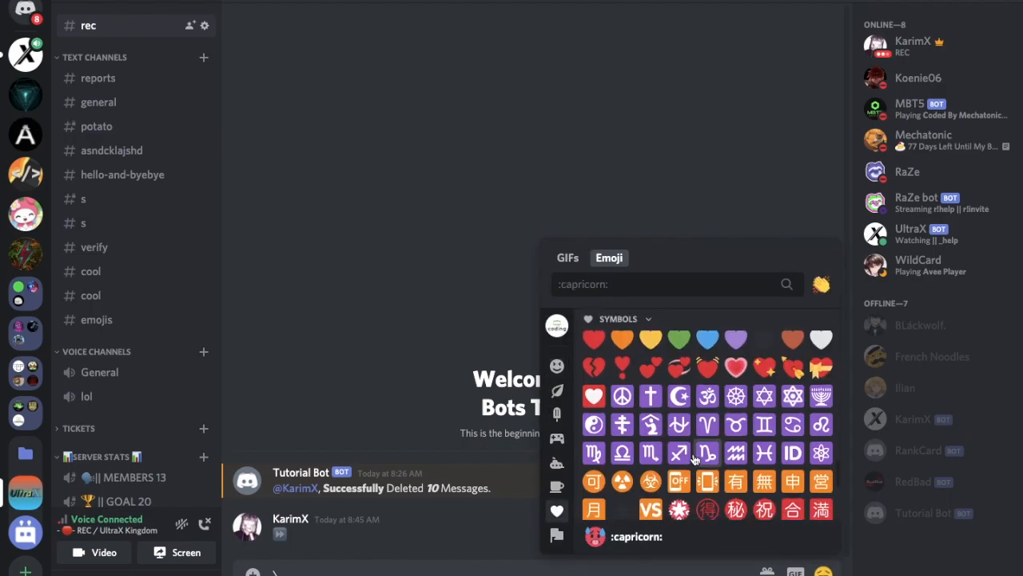
{"action": "scroll", "scroll_direction": "down", "scroll_amount": 3}
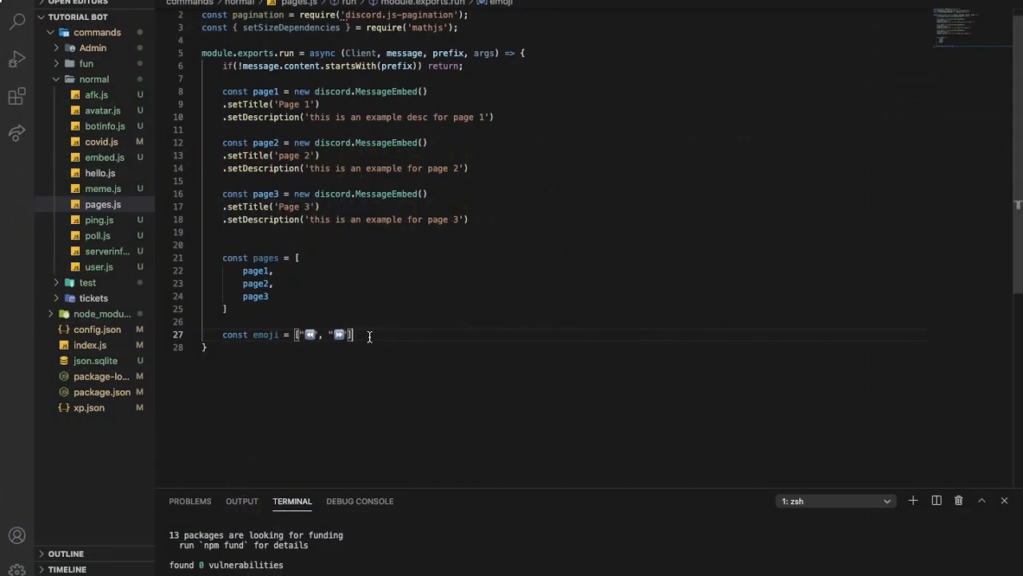
Begin a const timeout declaration on a new line below the emoji array.
{"action": "key", "text": "Enter"}
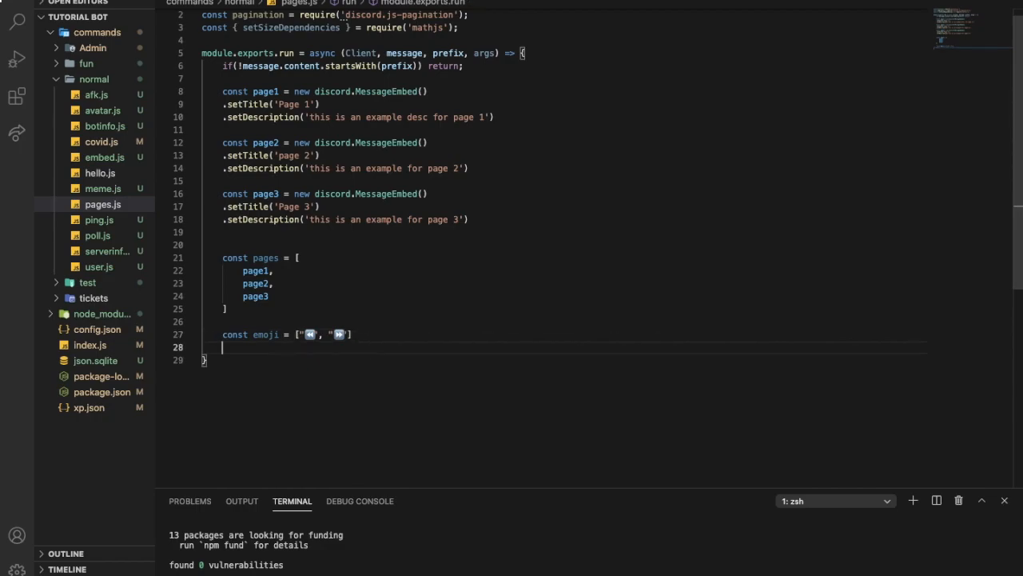
{"action": "type", "text": "const tim"}
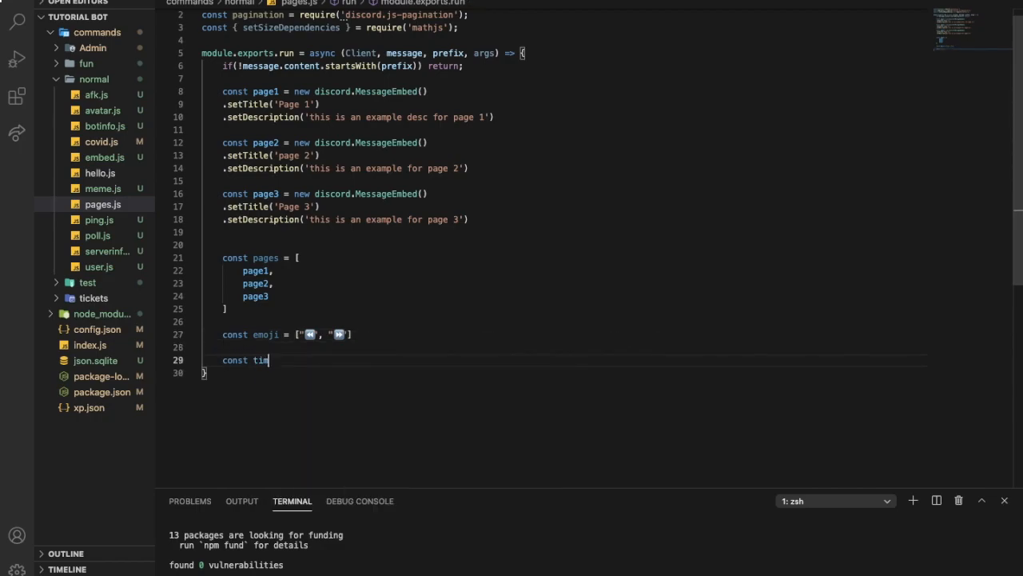
{"action": "type", "text": "eout = '100000"}
{"action": "type", "text": "p"}
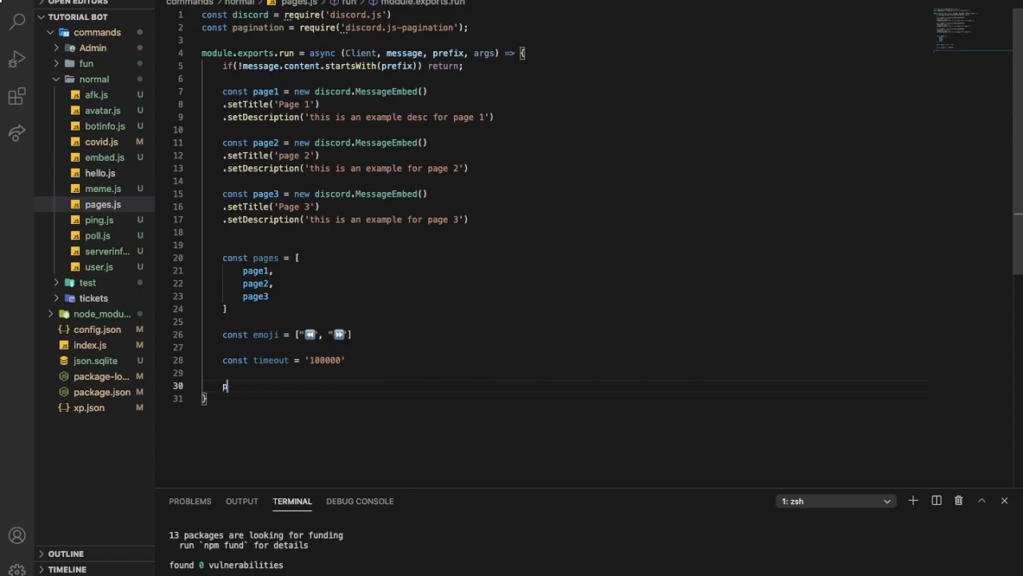
Write the call pagination(message, pages, emoji, timeout) and move to a fresh line.
{"action": "type", "text": "agination"}
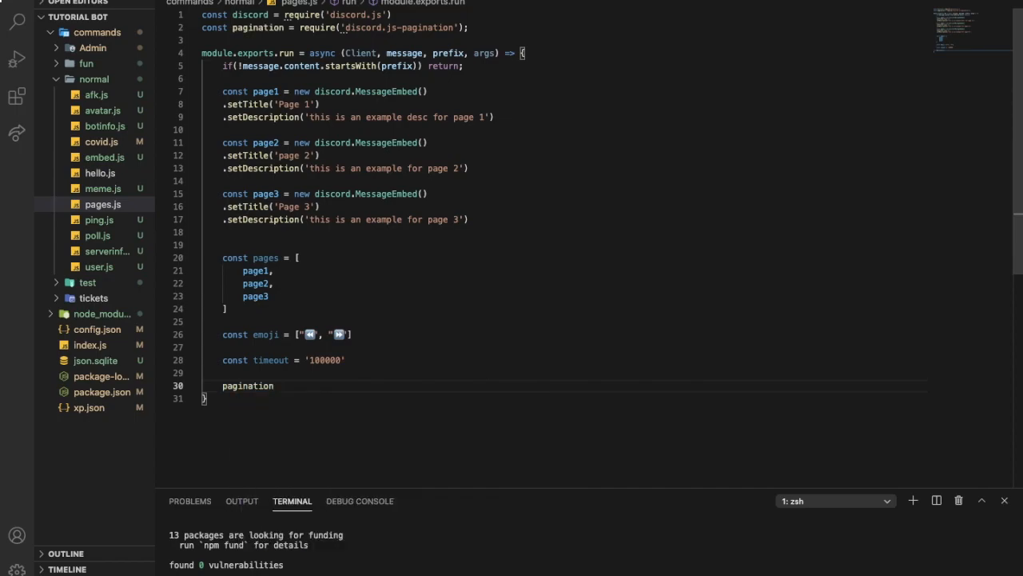
{"action": "type", "text": "()"}
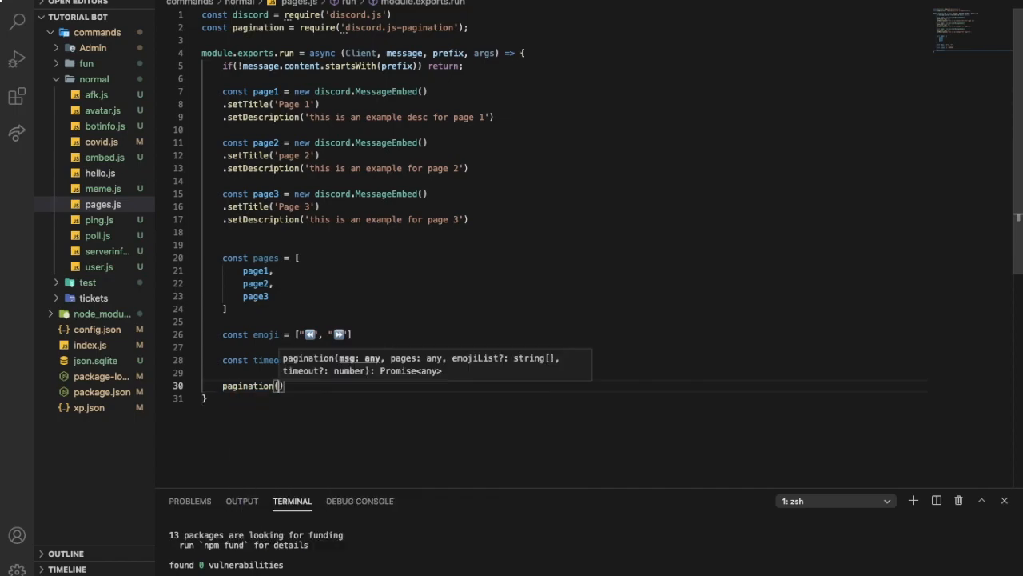
{"action": "type", "text": "message"}
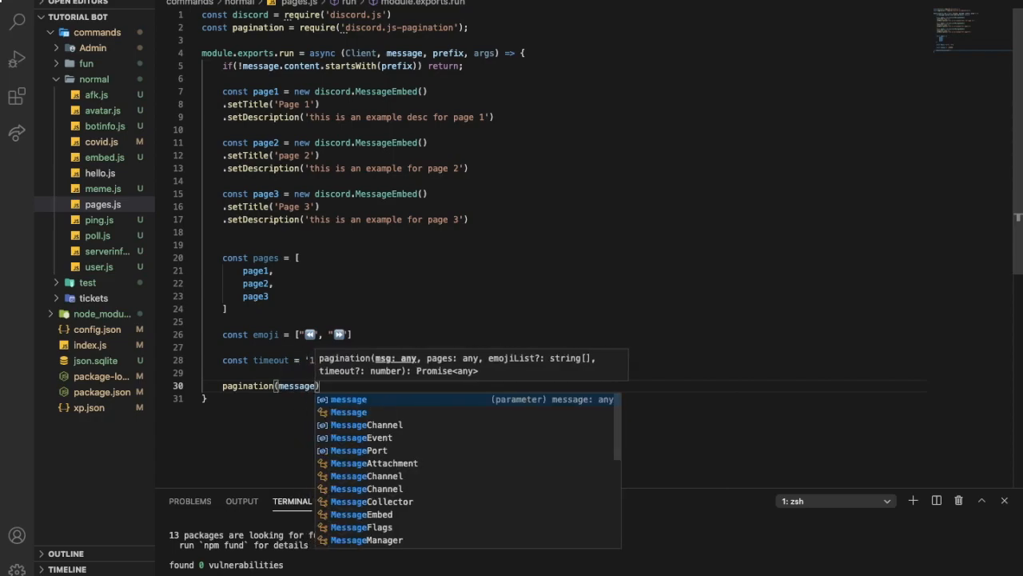
{"action": "type", "text": ","}
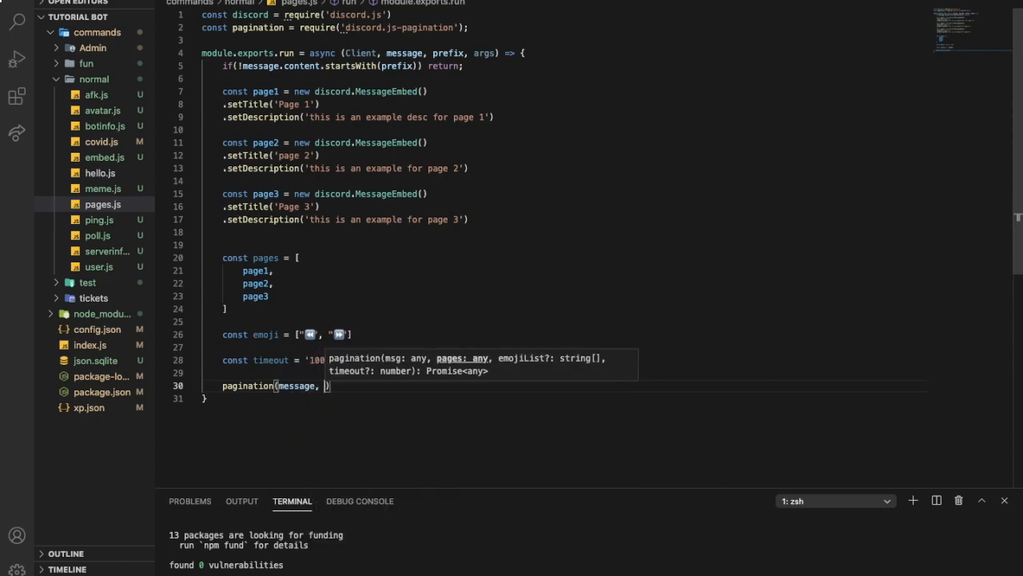
{"action": "type", "text": "pages,"}
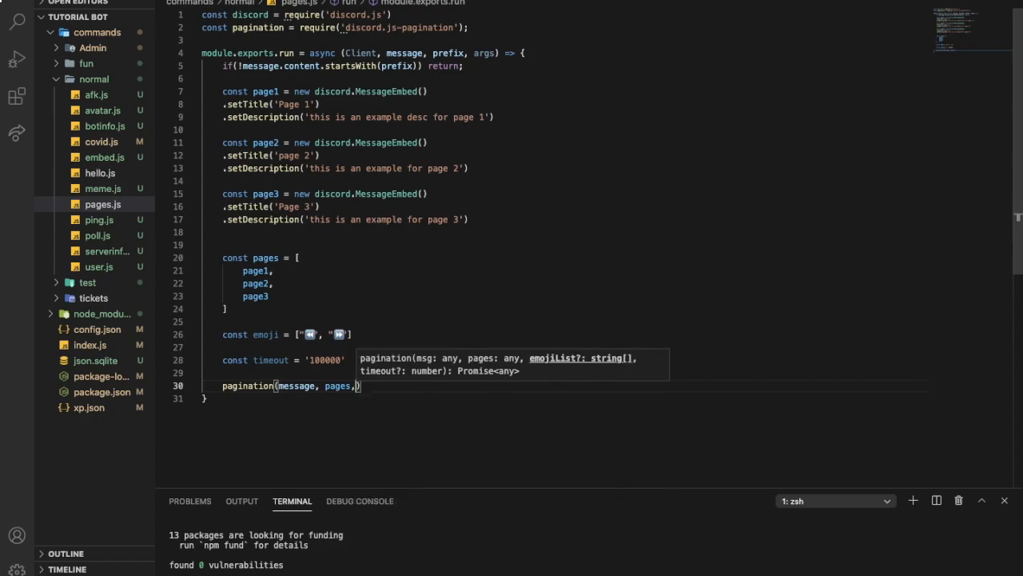
{"action": "type", "text": "emoji"}
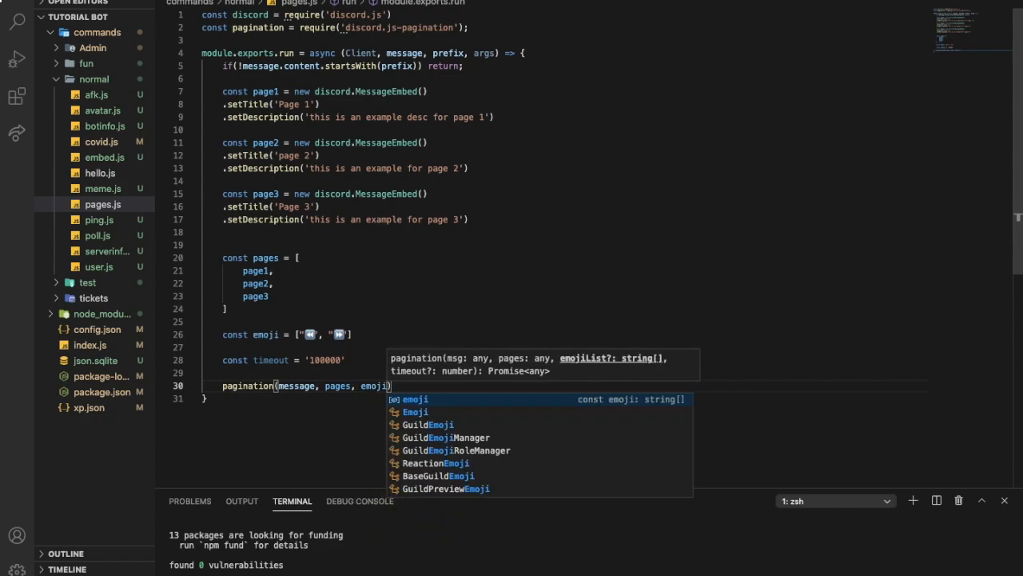
{"action": "type", "text": ", t"}
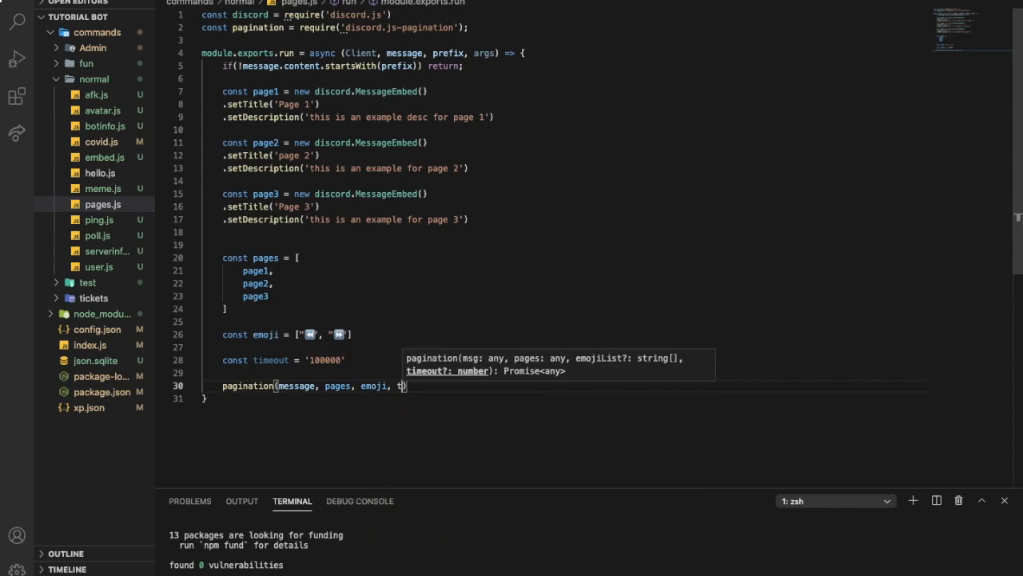
{"action": "type", "text": "imeout"}
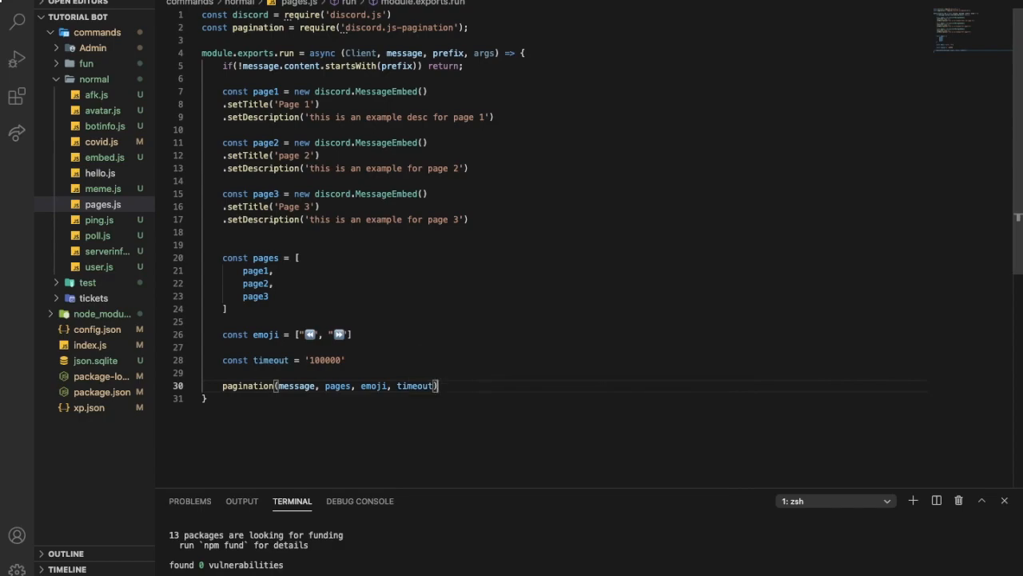
{"action": "key", "text": "Enter"}
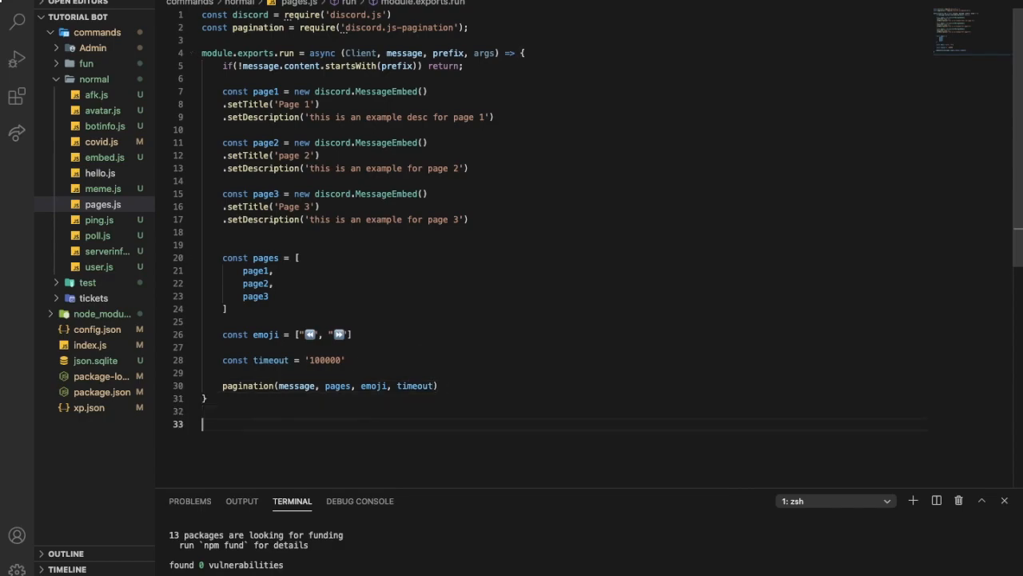
Start module.exports.help = { with name 'pages'.
{"action": "type", "text": "module"}
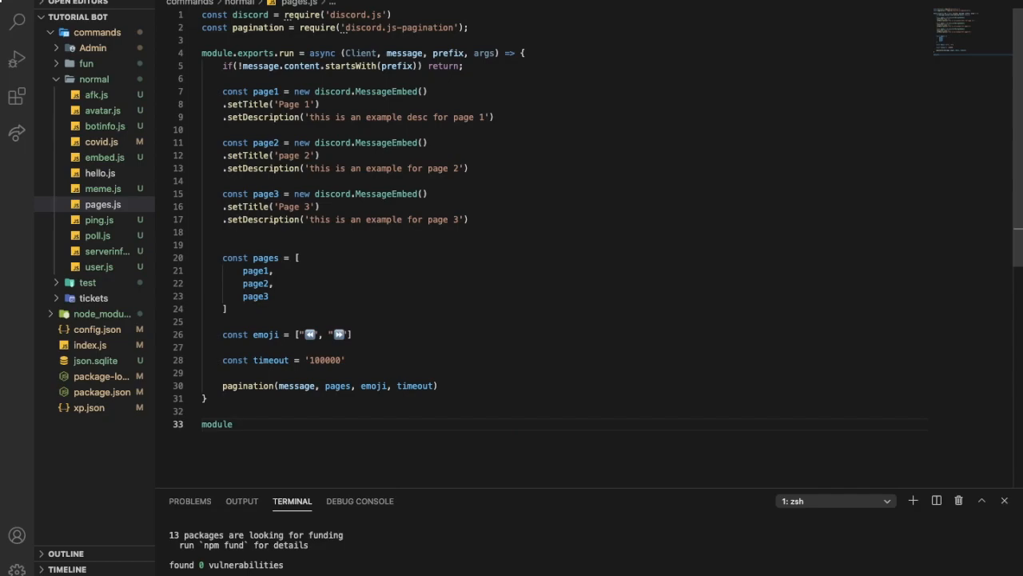
{"action": "type", "text": ".exports"}
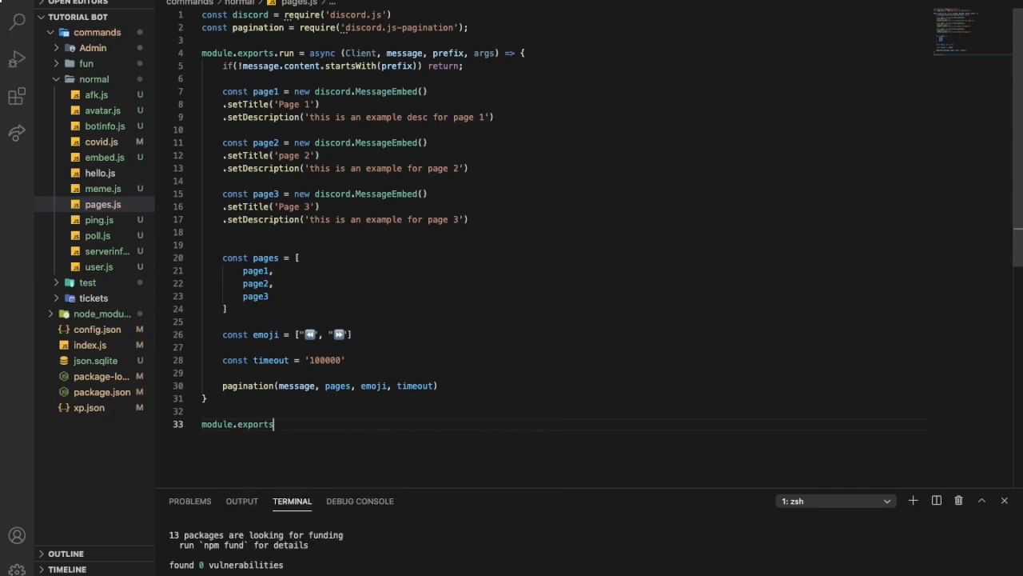
{"action": "type", "text": ".help"}
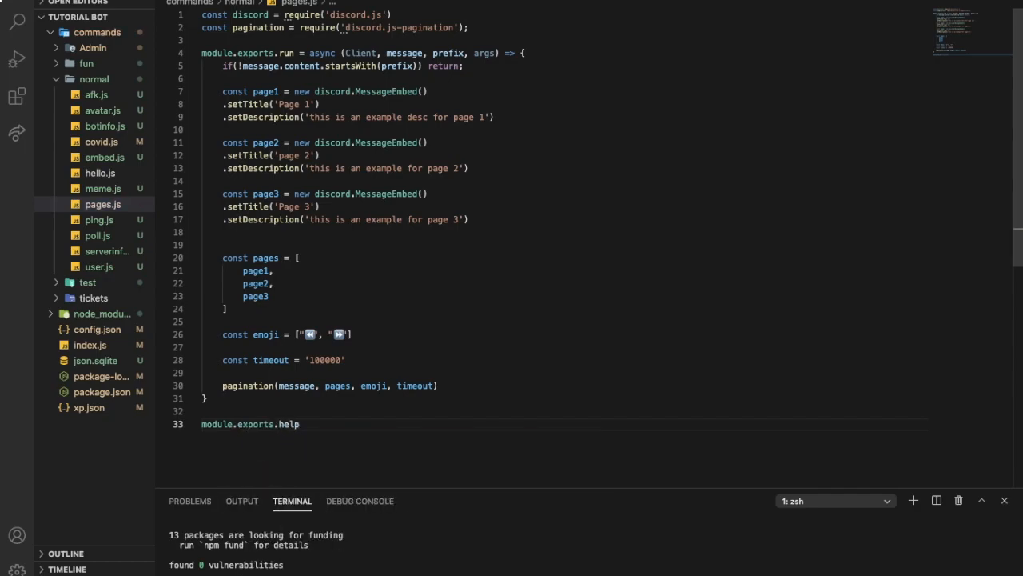
{"action": "type", "text": "= {"}
{"action": "type", "text": "name: '"}
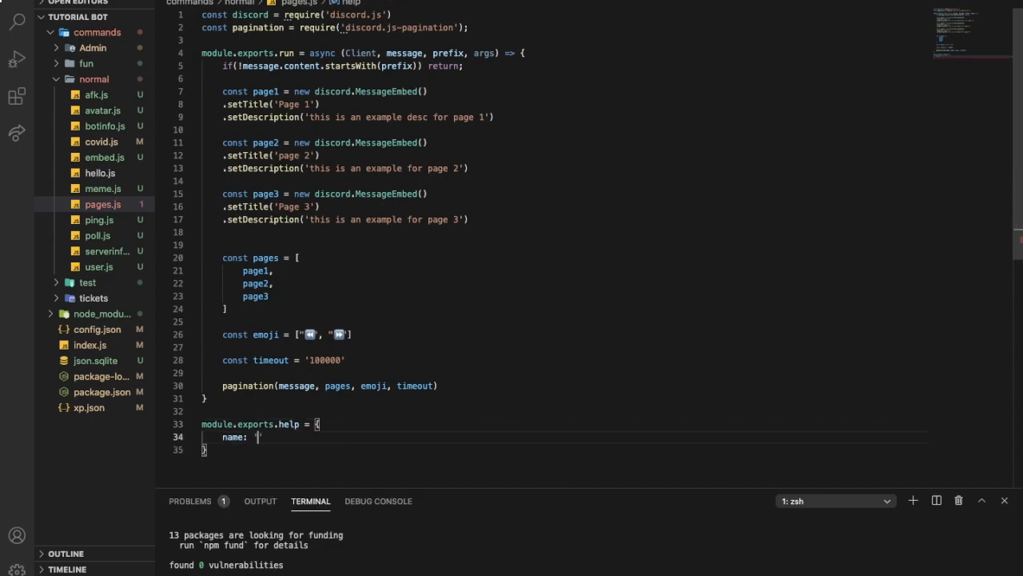
{"action": "type", "text": "pag"}
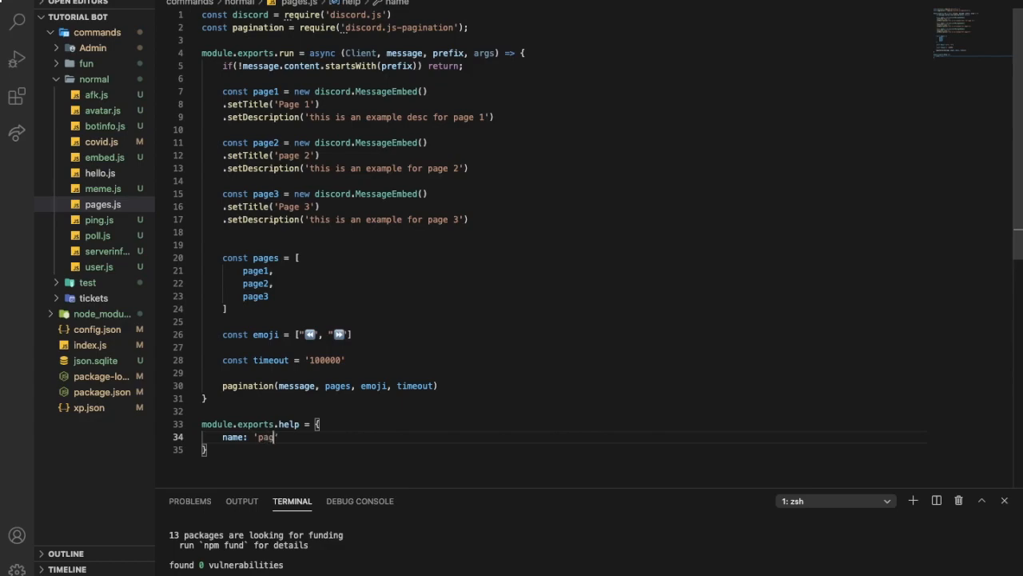
{"action": "type", "text": "es"}
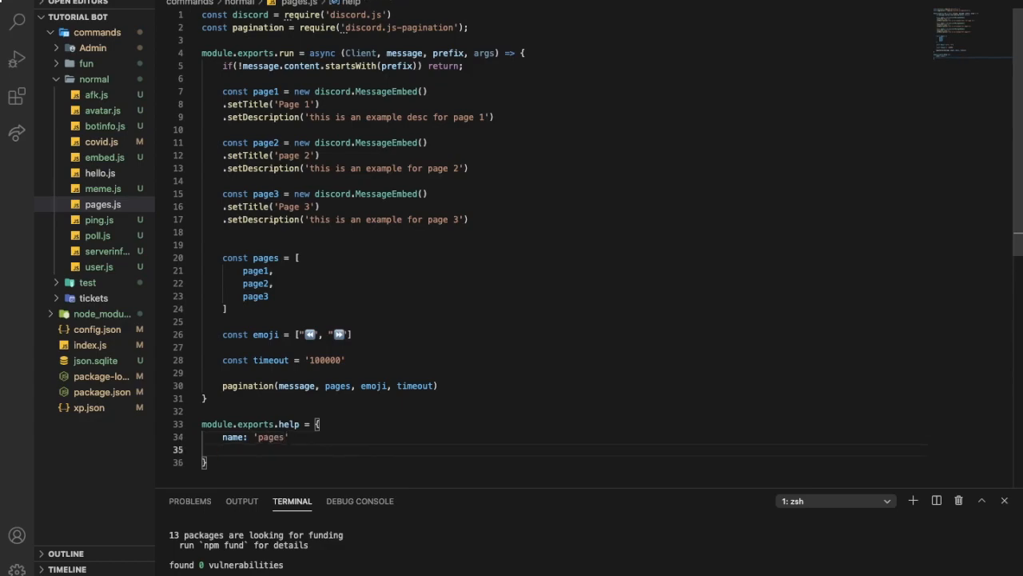
Add the aliases: '' entry, checking ping.js for how aliases are written.
{"action": "type", "text": "aliases"}
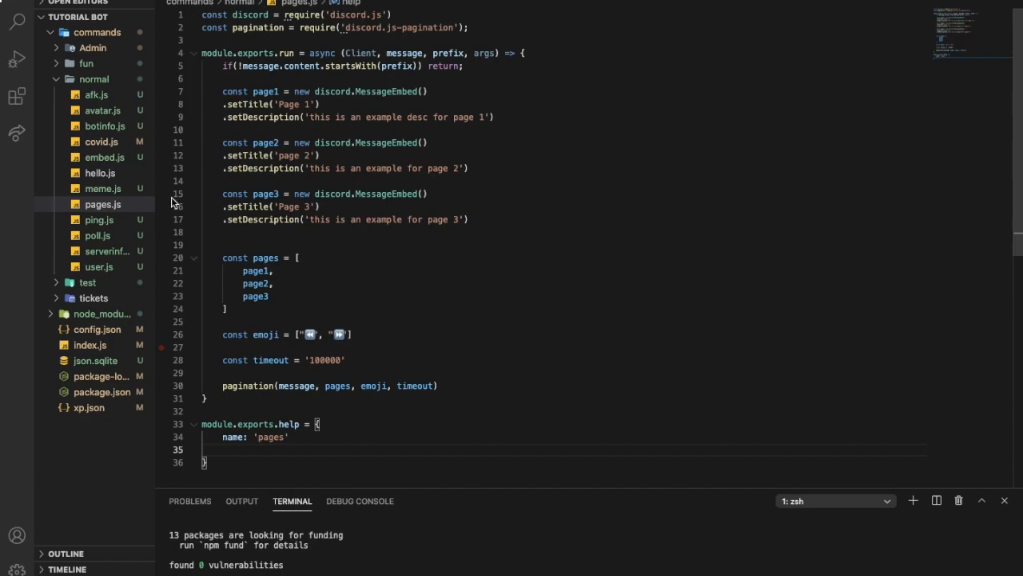
{"action": "type", "text": "alises"}
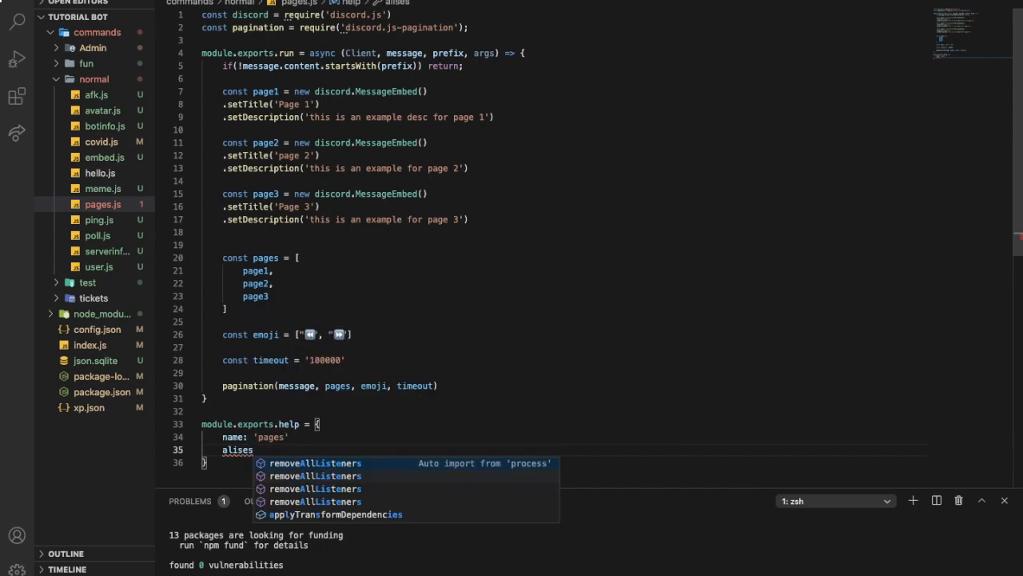
{"action": "left_click", "coordinate": [99, 219]}
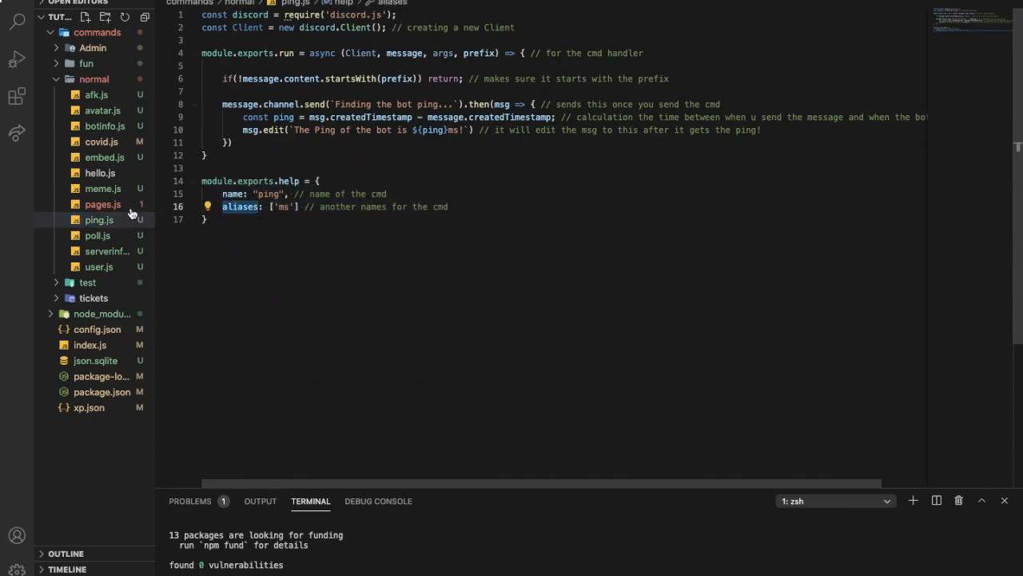
{"action": "left_click", "coordinate": [100, 205]}
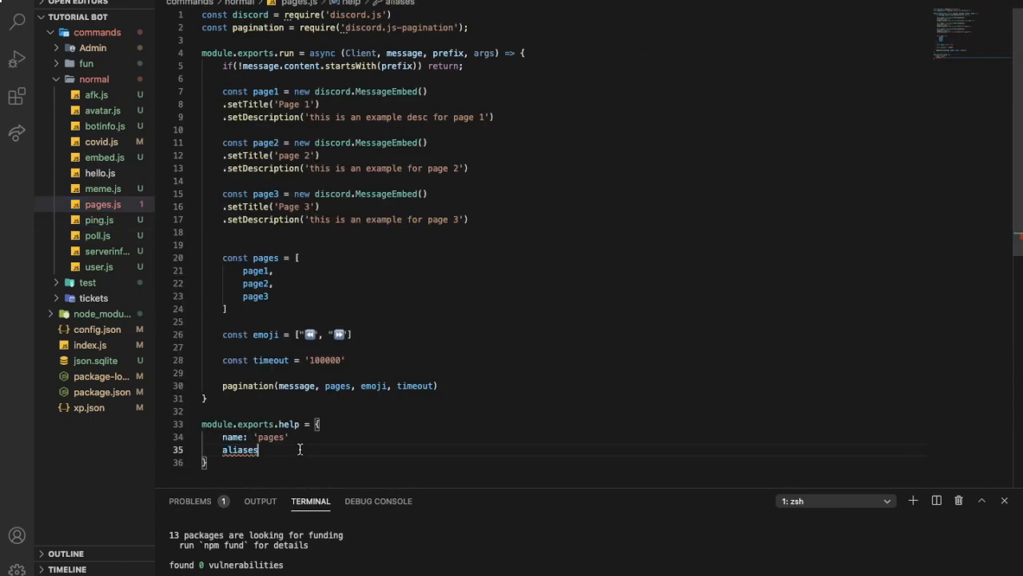
{"action": "type", "text": ": ''"}
{"action": "left_click", "coordinate": [564, 437]}
{"action": "type", "text": ","}
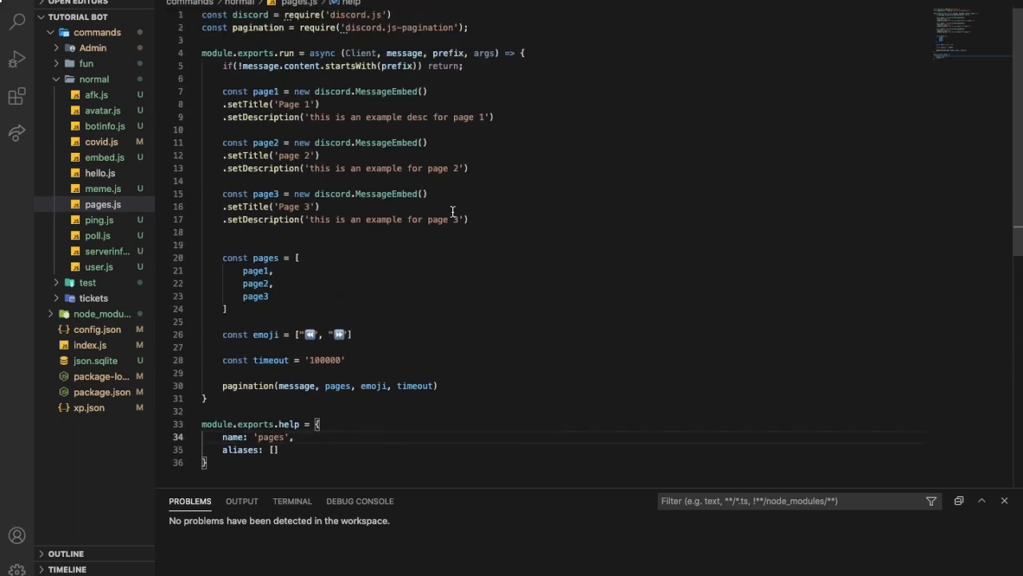
Run node . in the integrated terminal to start the bot.
{"action": "left_click", "coordinate": [291, 500]}
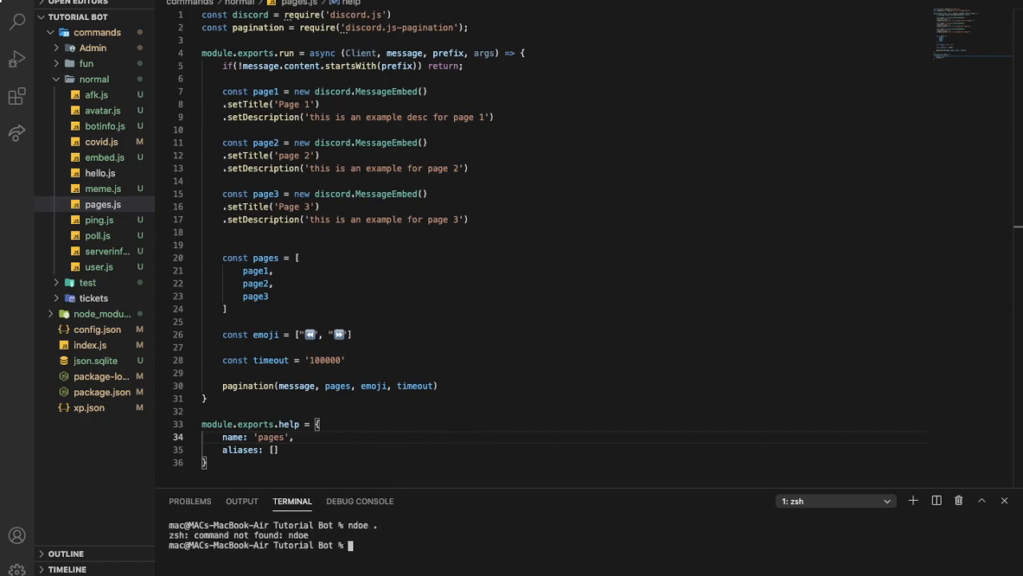
{"action": "type", "text": "node"}
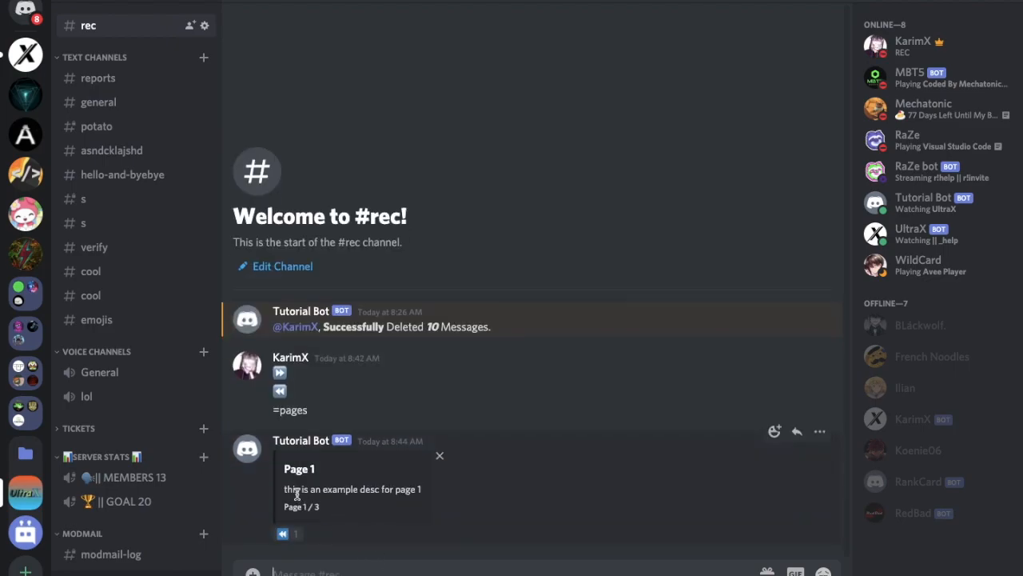
Use the ⏩ and ⏪ reactions to flip the =pages embed between Page 1, page 2 and Page 3.
{"action": "left_click", "coordinate": [314, 534]}
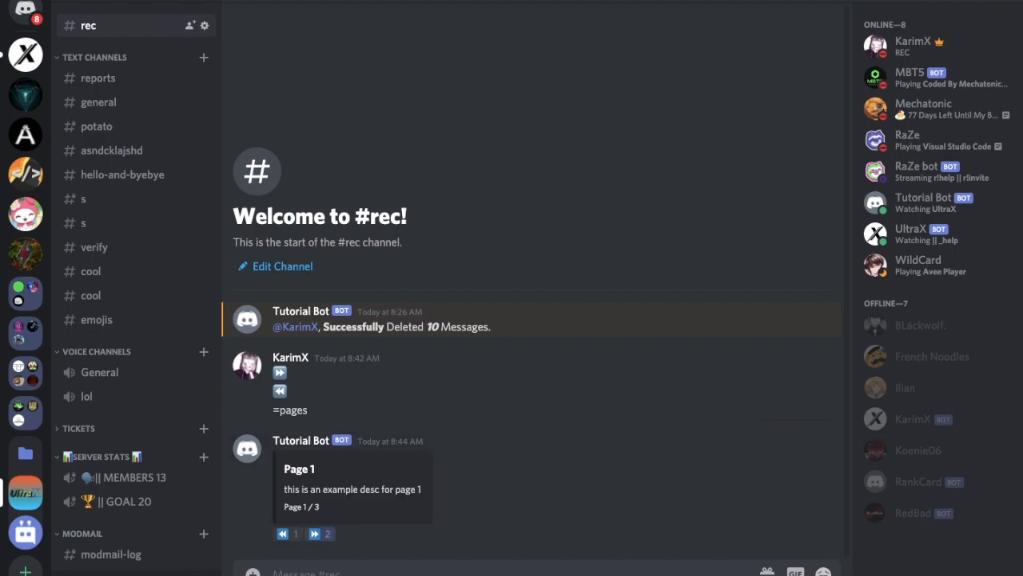
{"action": "left_click", "coordinate": [313, 534]}
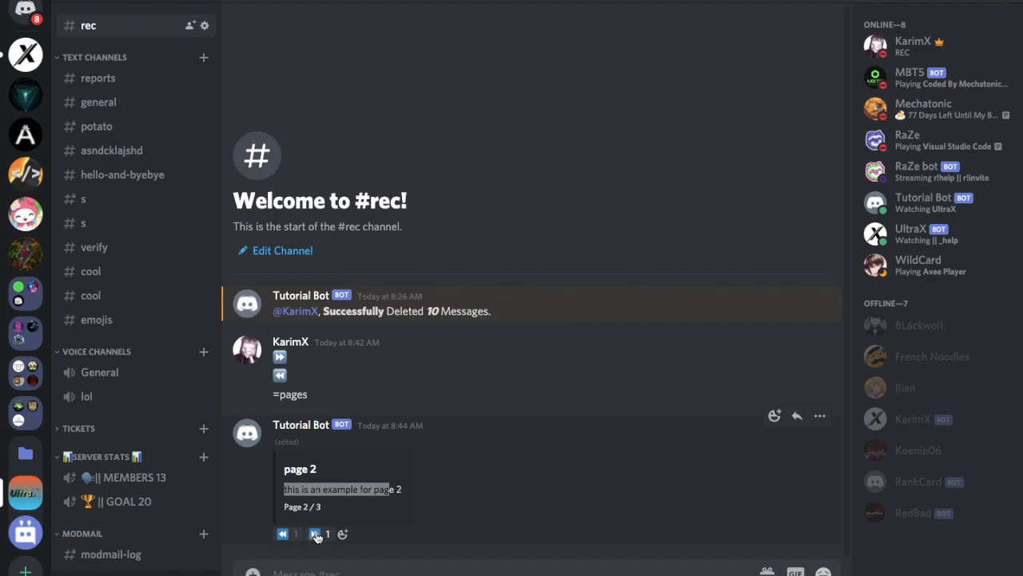
{"action": "left_click", "coordinate": [315, 534]}
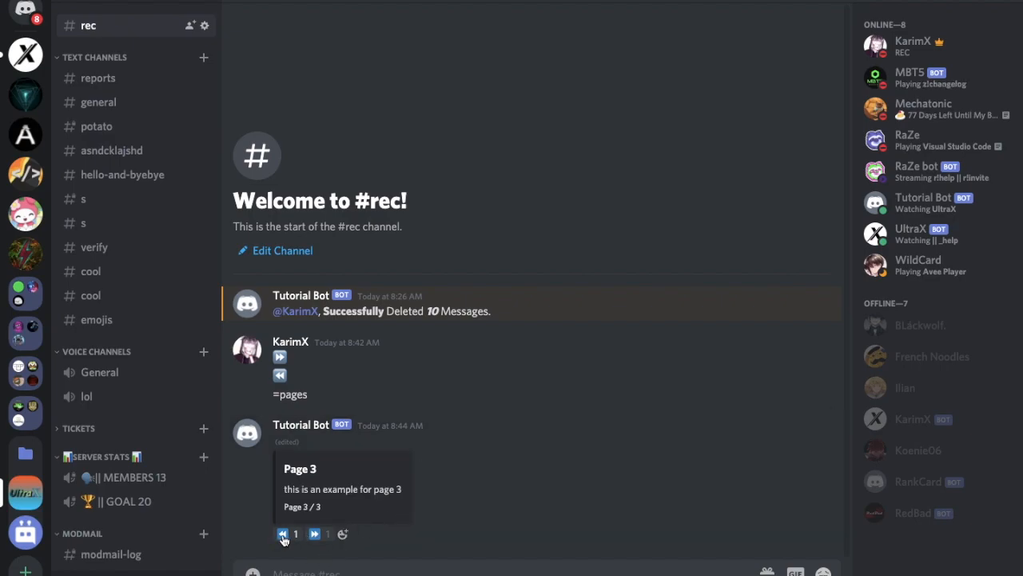
{"action": "left_click", "coordinate": [281, 534]}
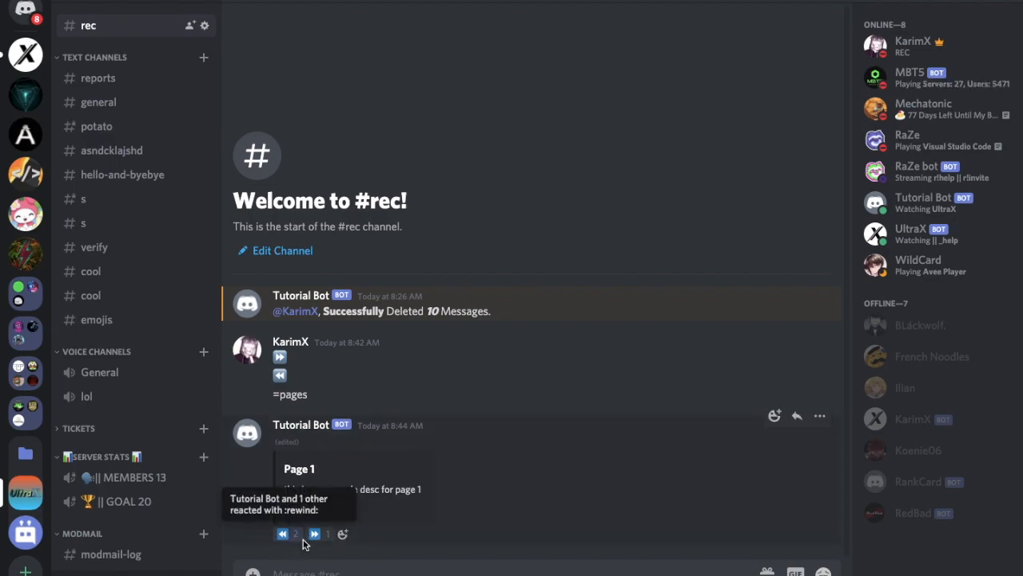
{"action": "left_click", "coordinate": [313, 534]}
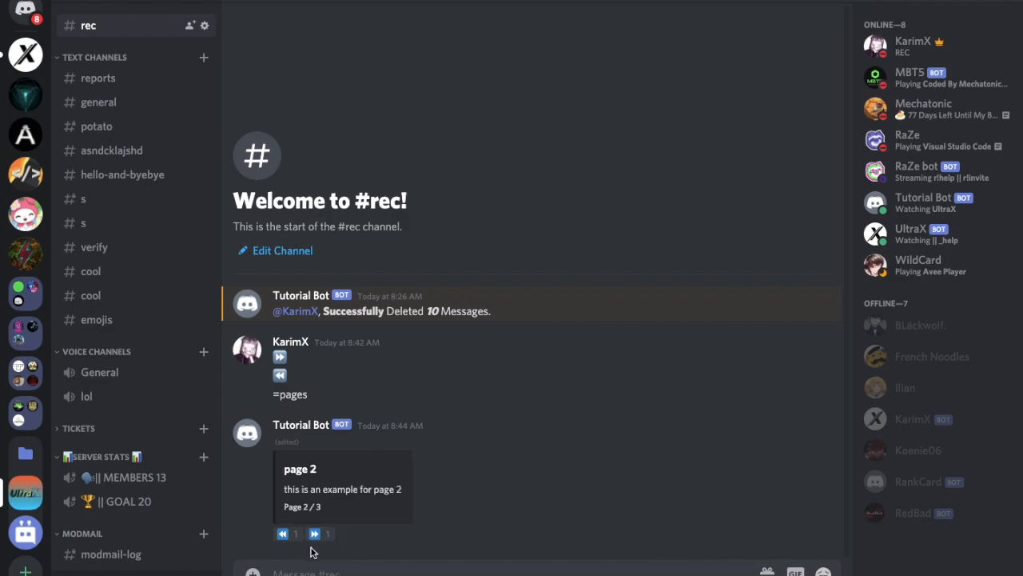
{"action": "mouse_move", "coordinate": [457, 165]}
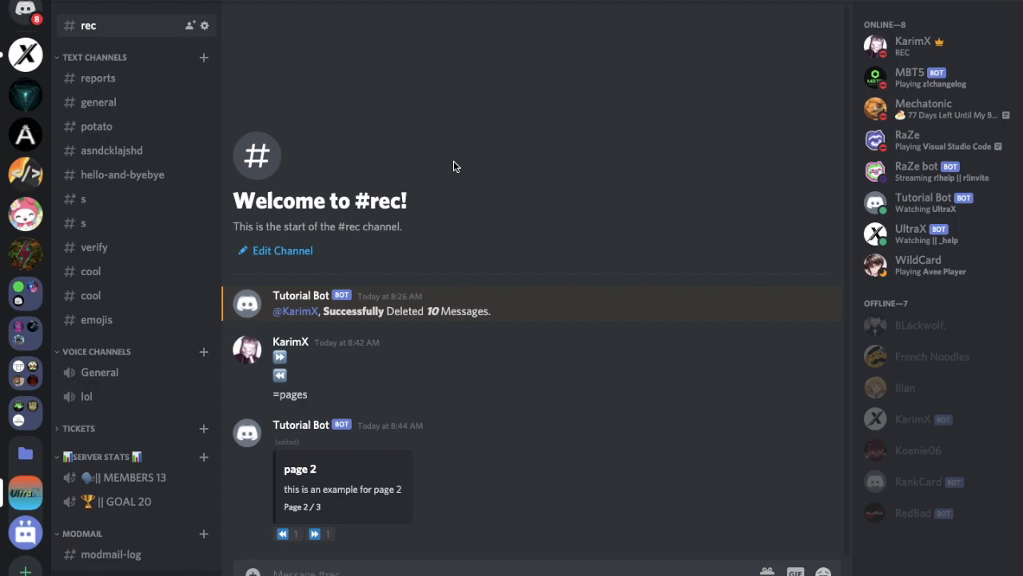
{"action": "mouse_move", "coordinate": [451, 158]}
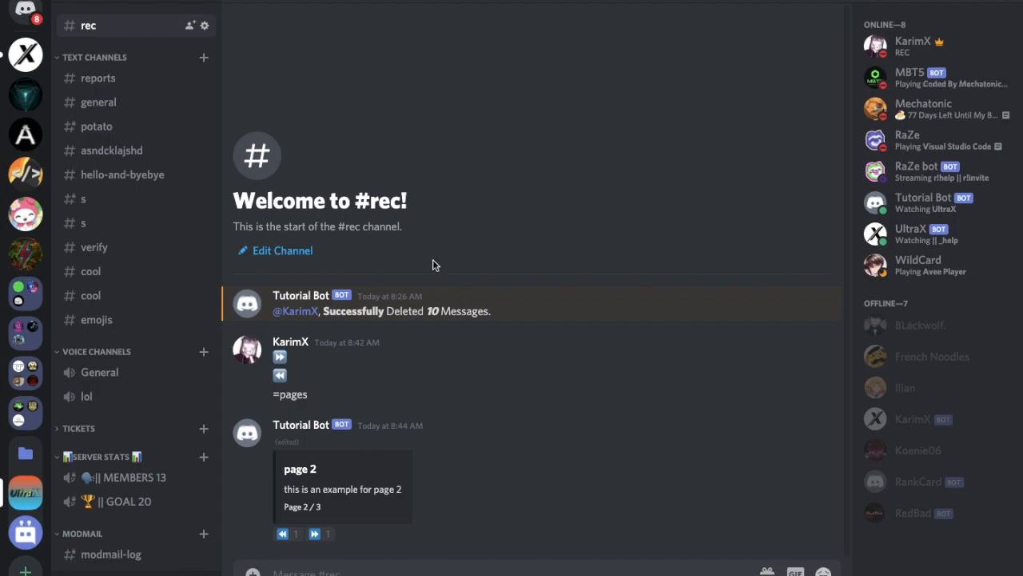
{"action": "left_click", "coordinate": [281, 534]}
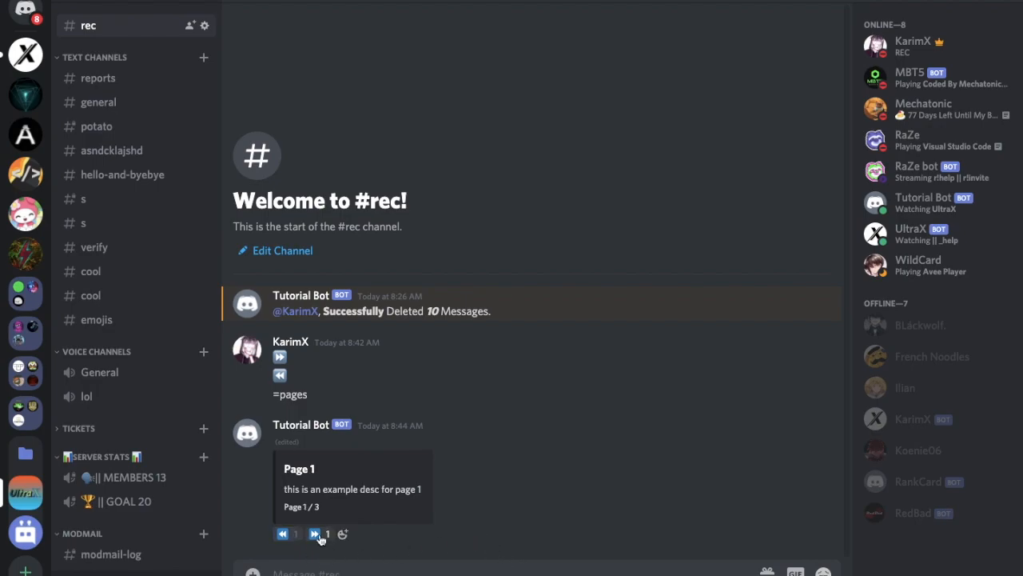
{"action": "left_click", "coordinate": [313, 534]}
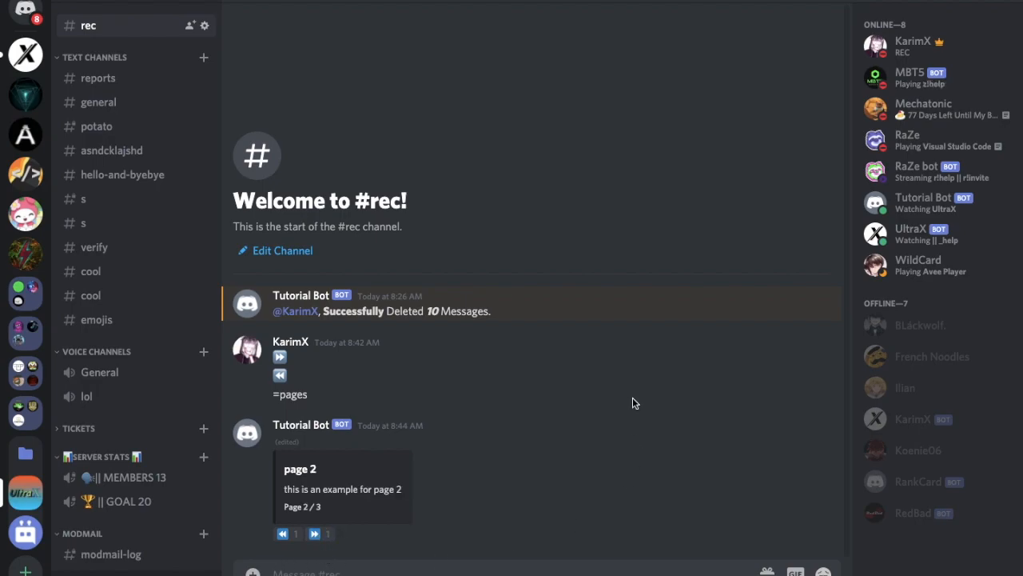
{"action": "mouse_move", "coordinate": [593, 230]}
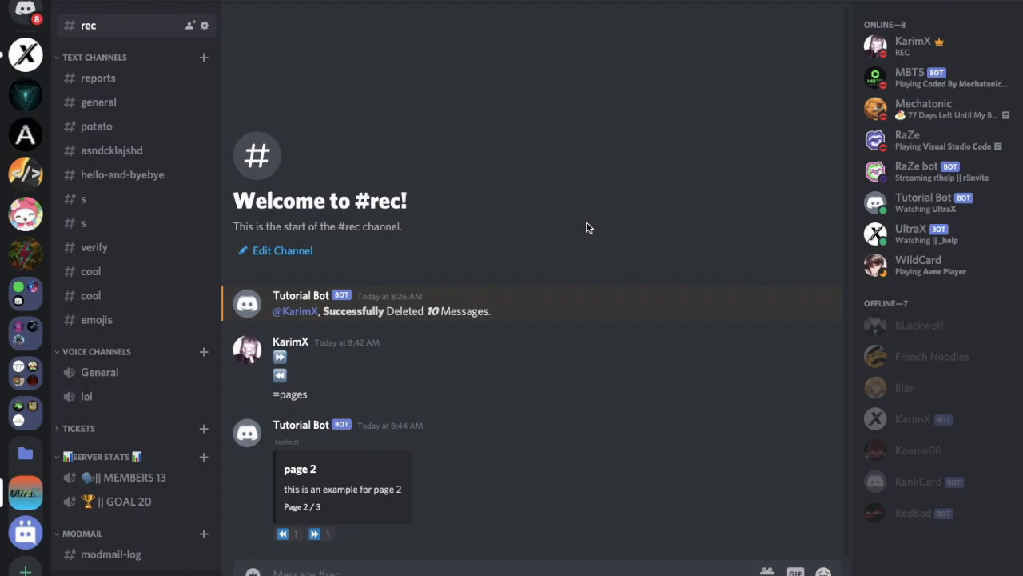
{"action": "left_click", "coordinate": [281, 534]}
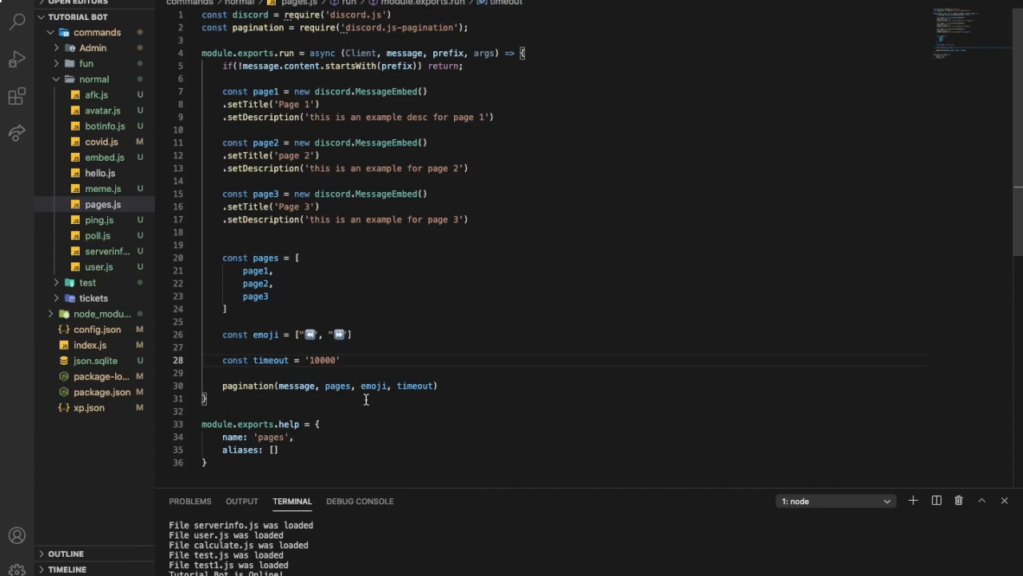
{"action": "mouse_move", "coordinate": [388, 349]}
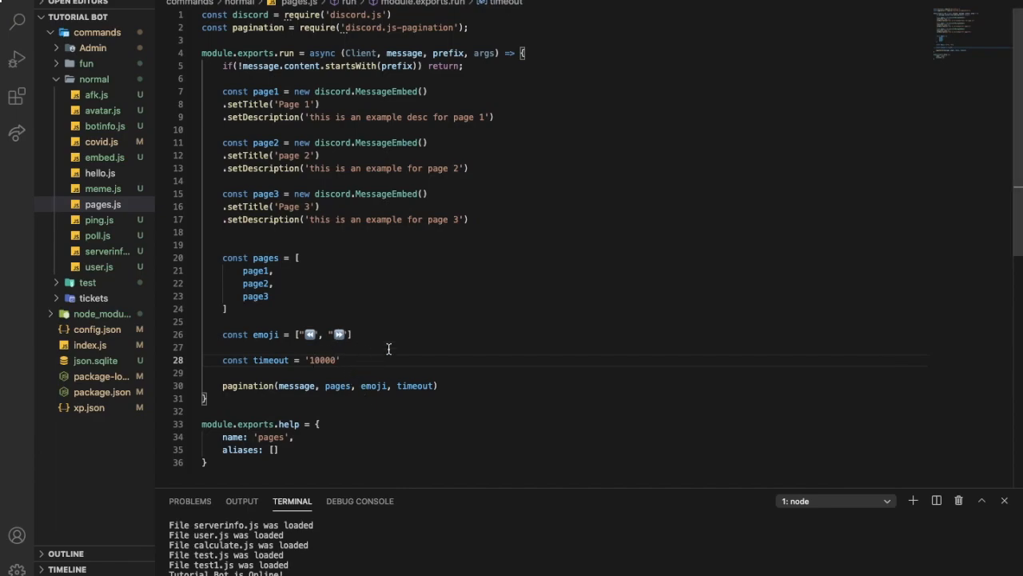